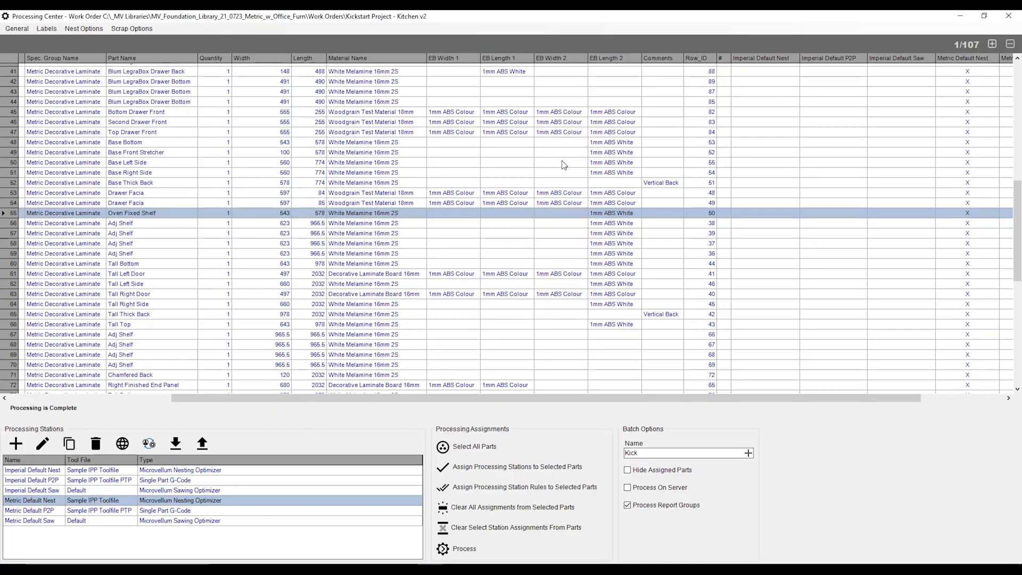
mouse_move(258, 157)
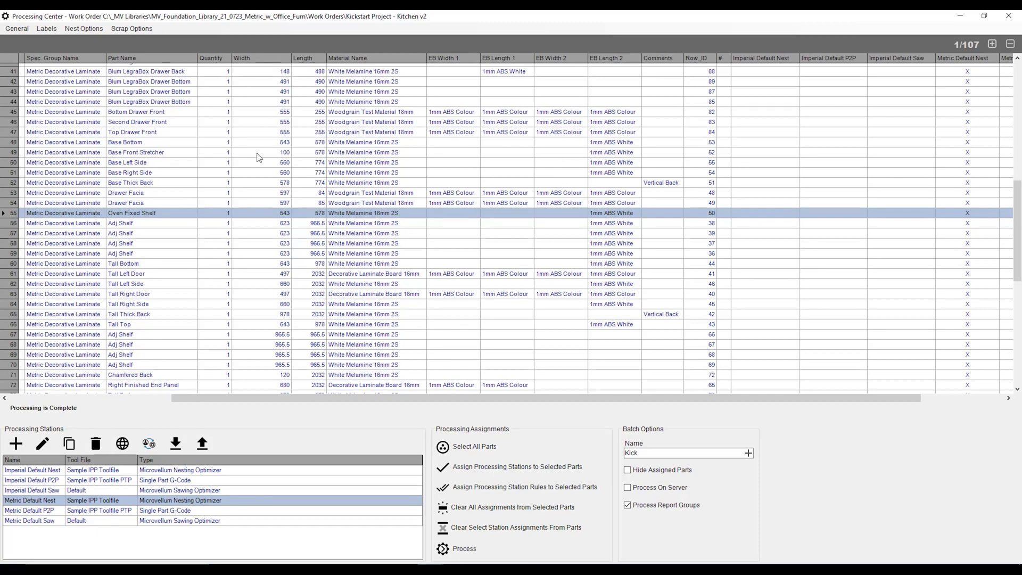
Step: Bring up the Select Report list from General > Reports > Print Reports
left_click(17, 28)
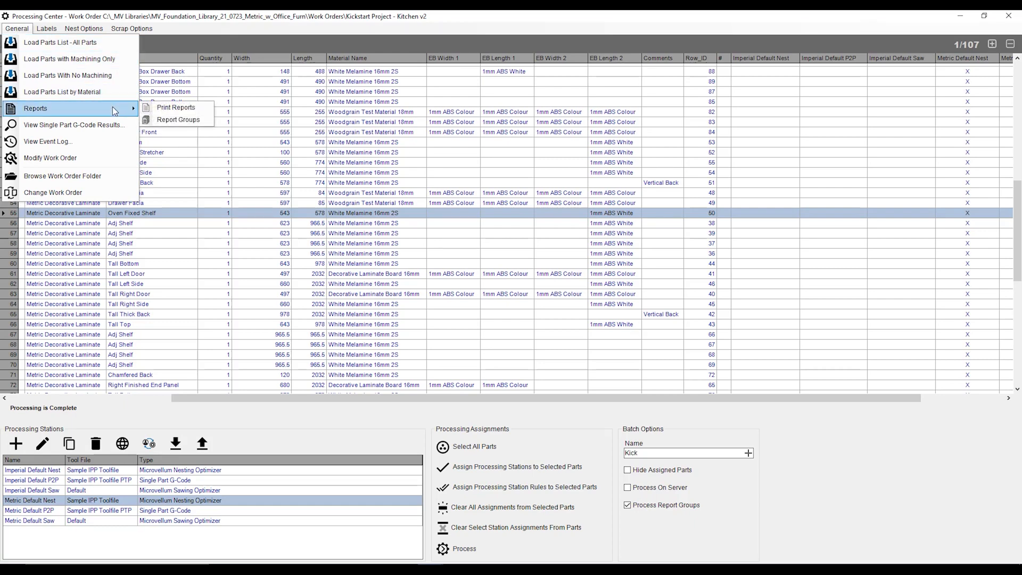
left_click(177, 107)
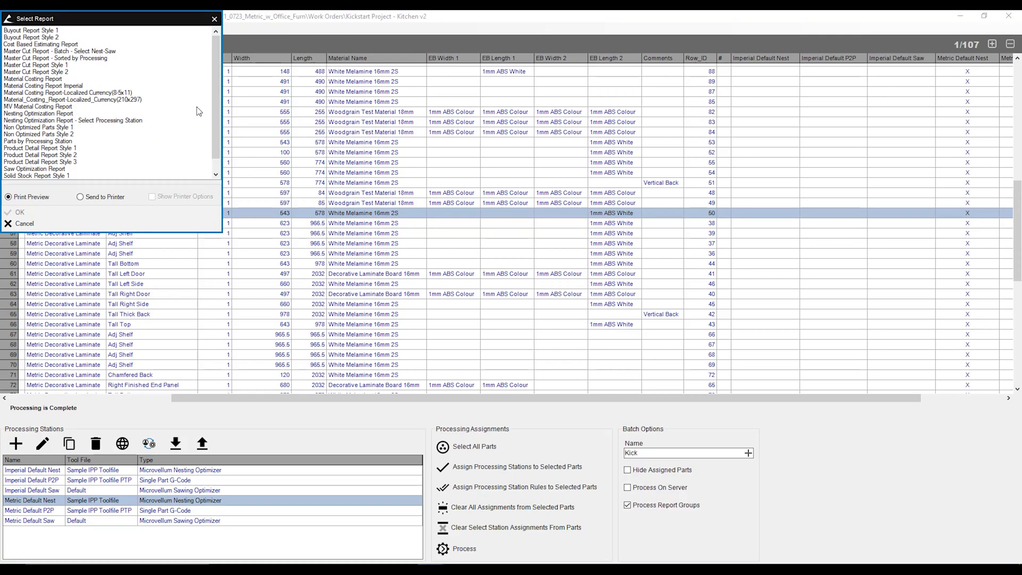
mouse_move(186, 108)
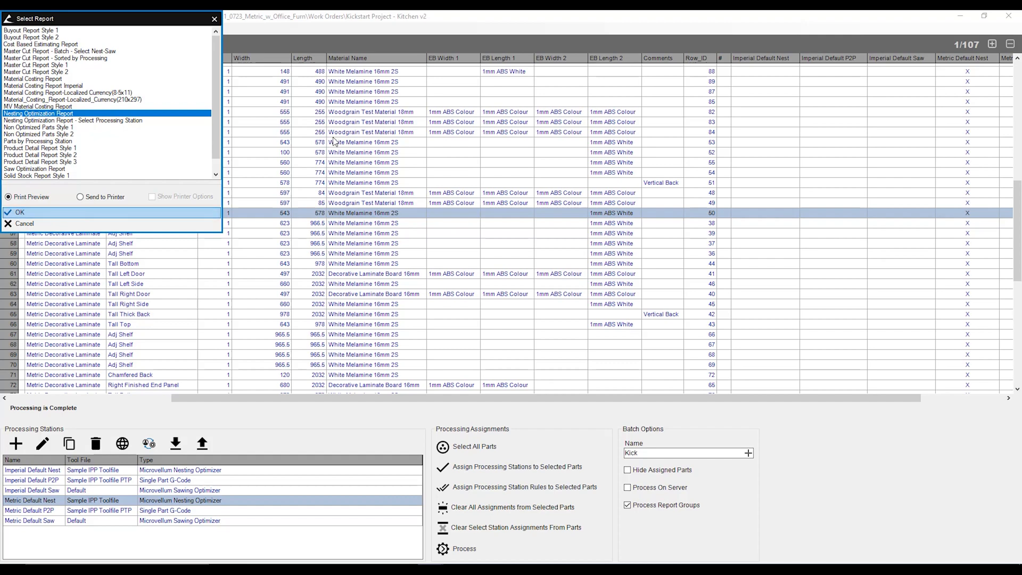
Step: Confirm the Nesting Optimization Report selection to preview it in the Report Viewer
left_click(20, 212)
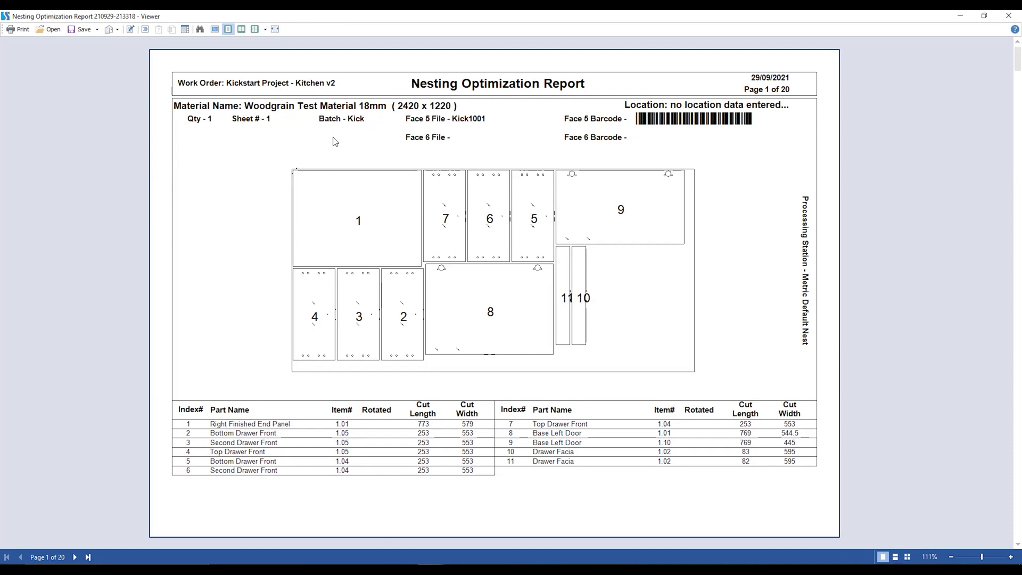
mouse_move(265, 128)
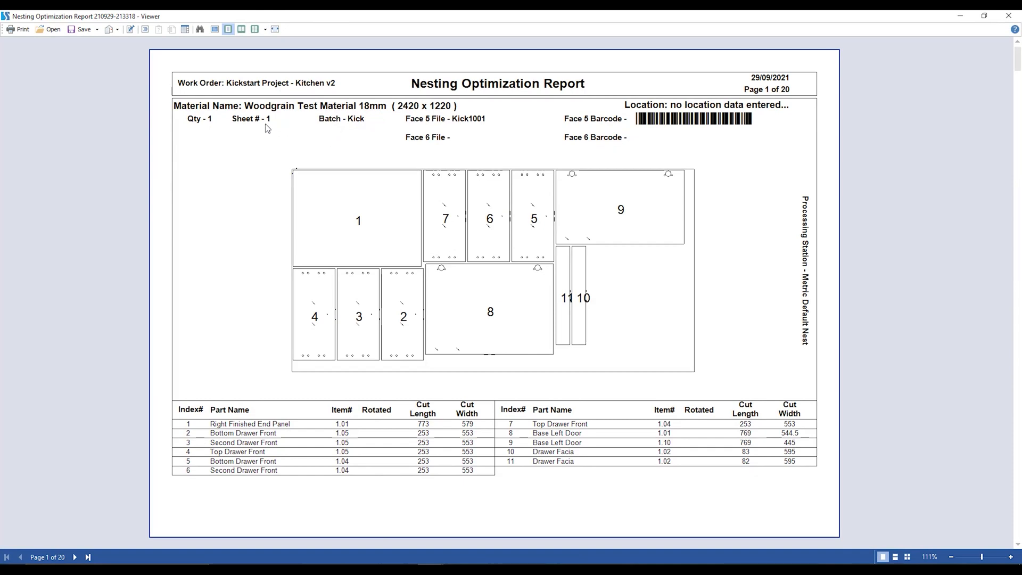
mouse_move(193, 91)
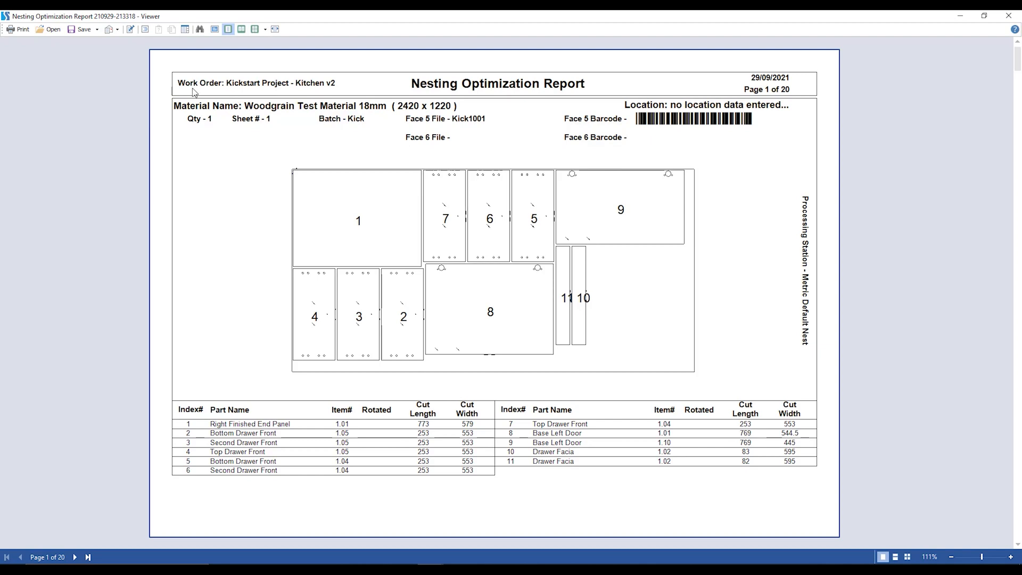
mouse_move(387, 111)
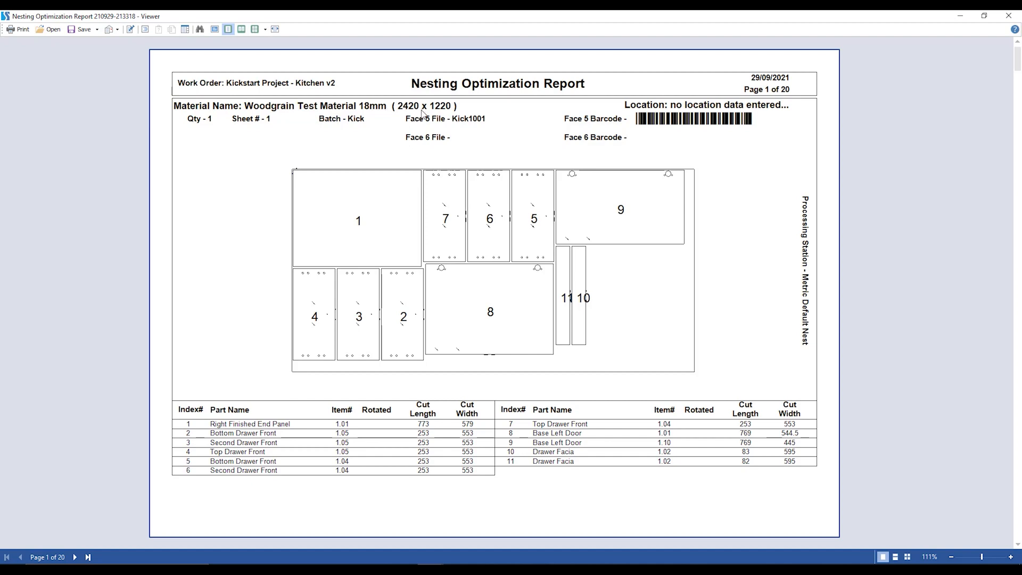
mouse_move(464, 136)
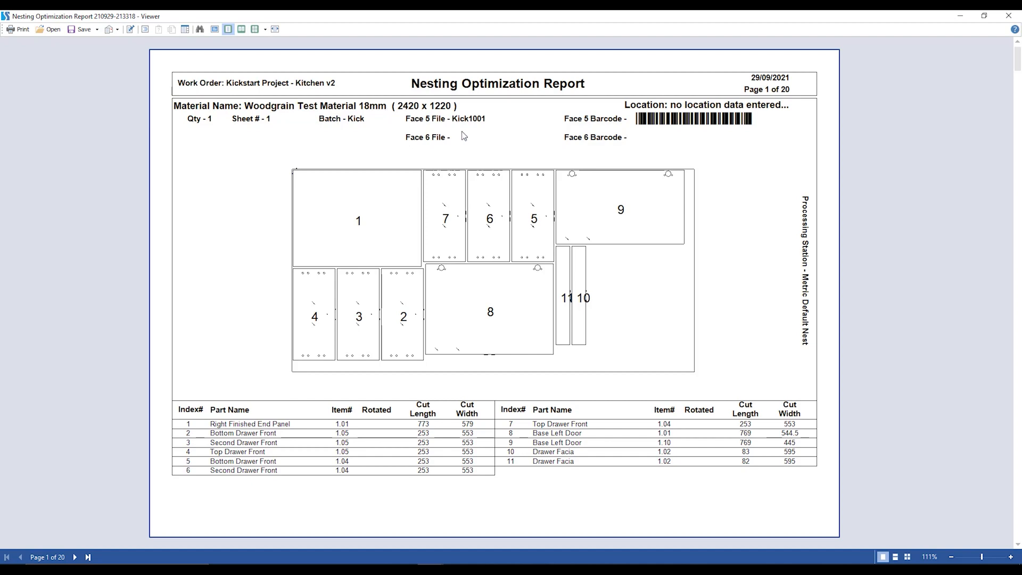
mouse_move(452, 171)
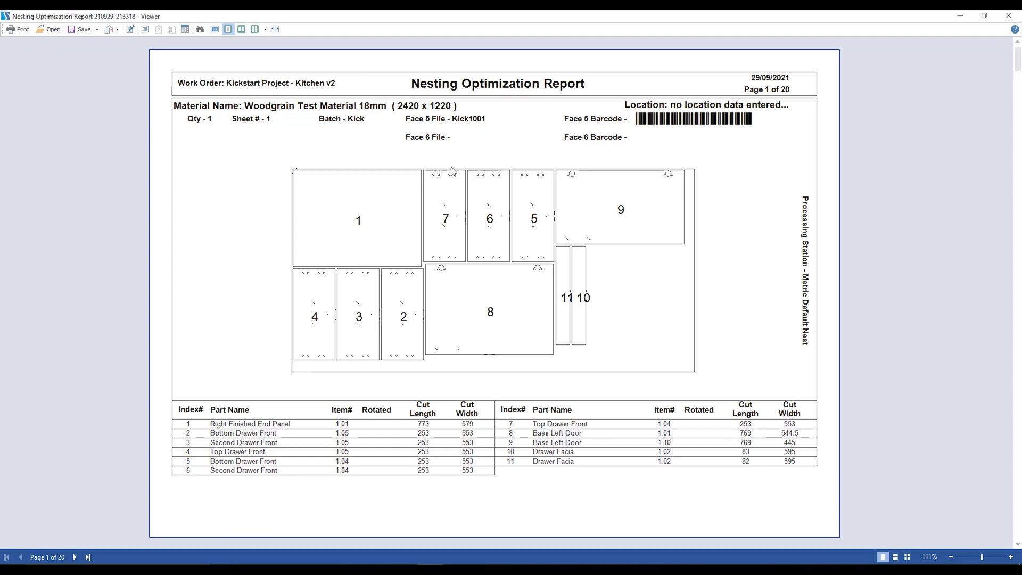
mouse_move(484, 131)
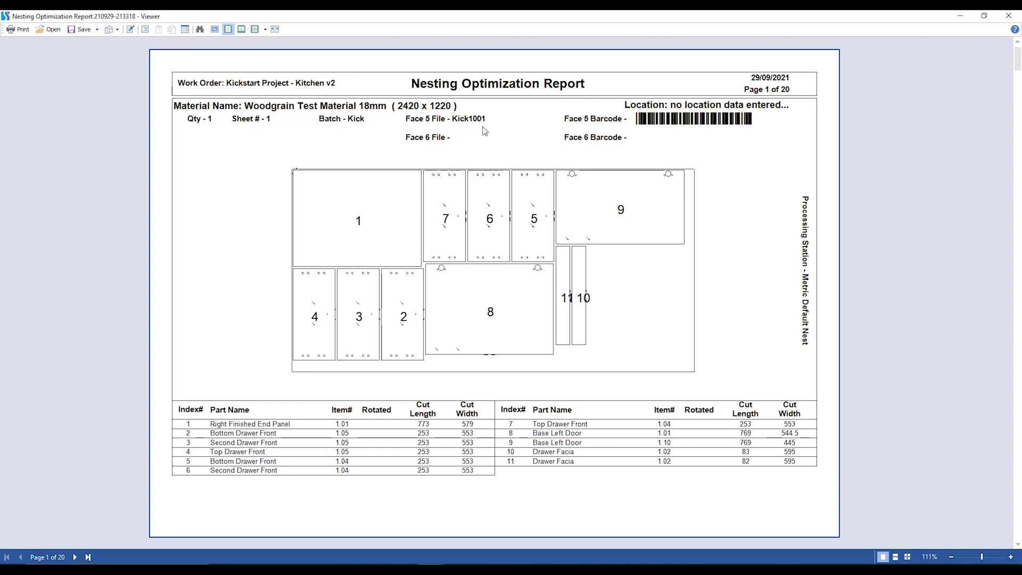
mouse_move(369, 233)
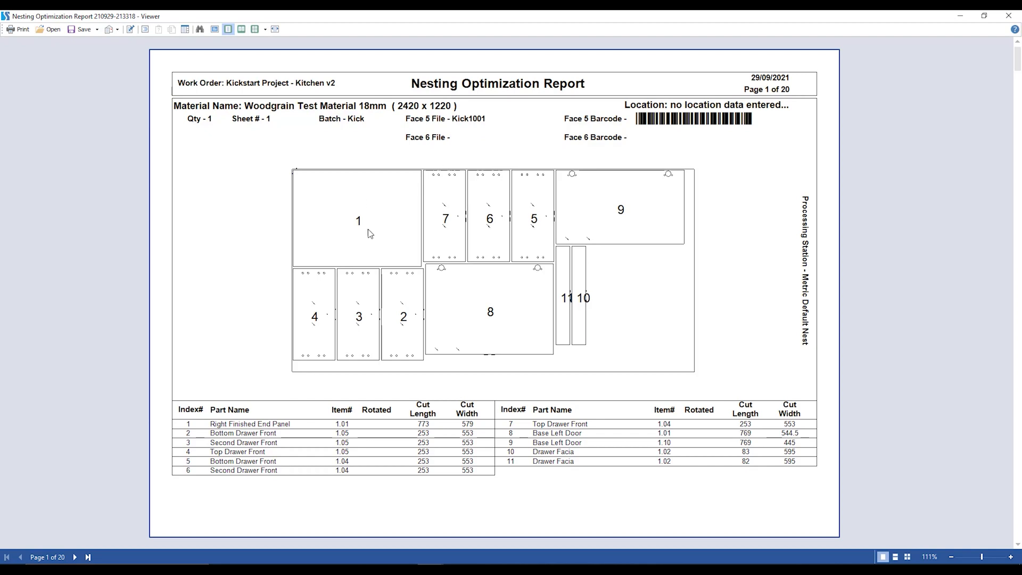
mouse_move(627, 249)
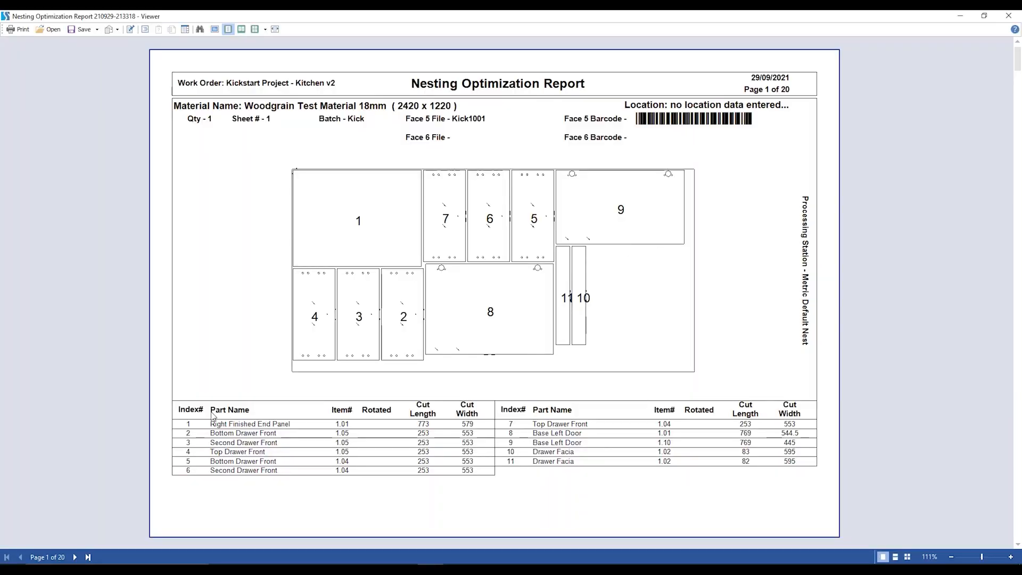
mouse_move(390, 503)
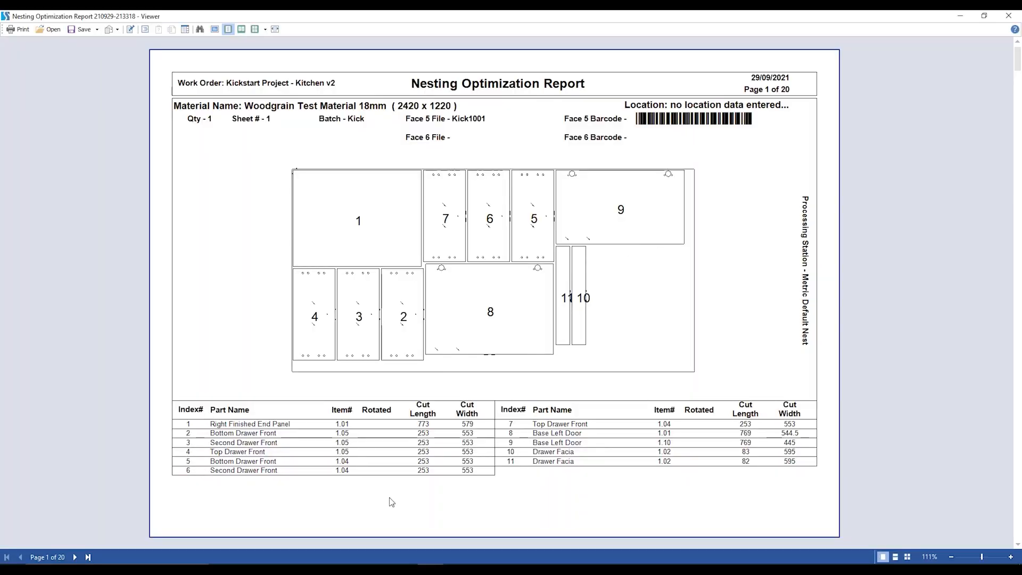
mouse_move(334, 246)
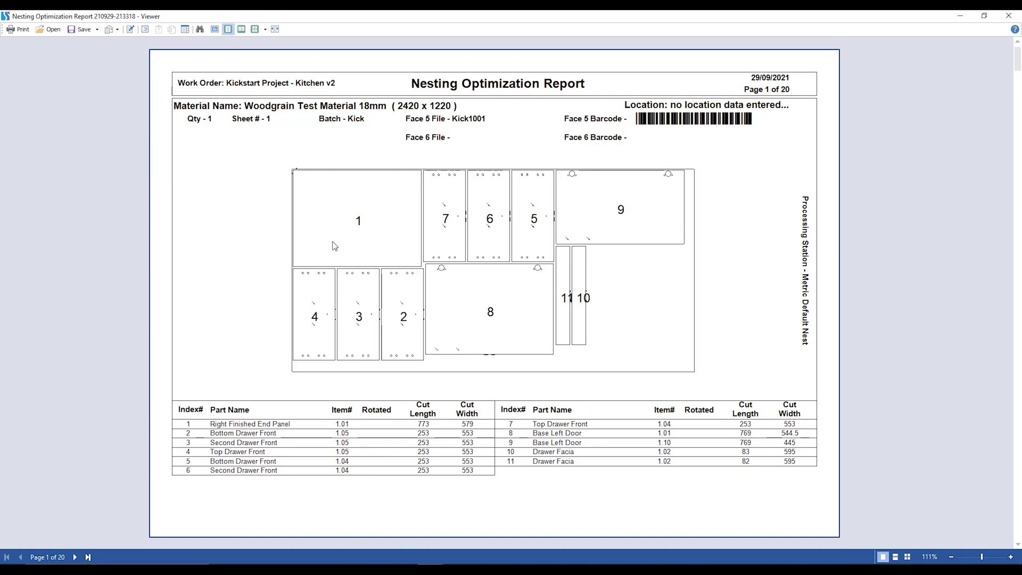
mouse_move(78, 85)
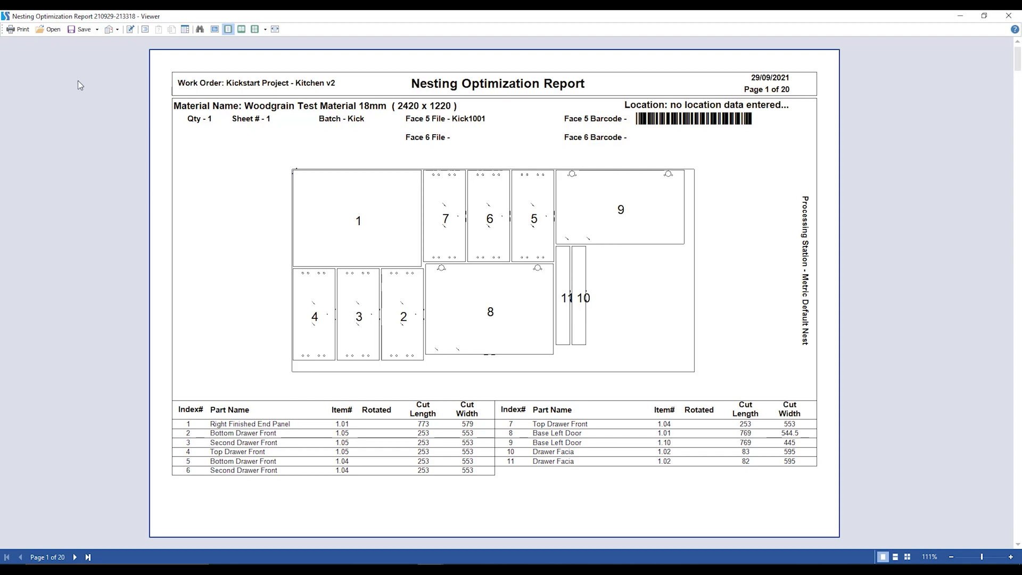
left_click(83, 28)
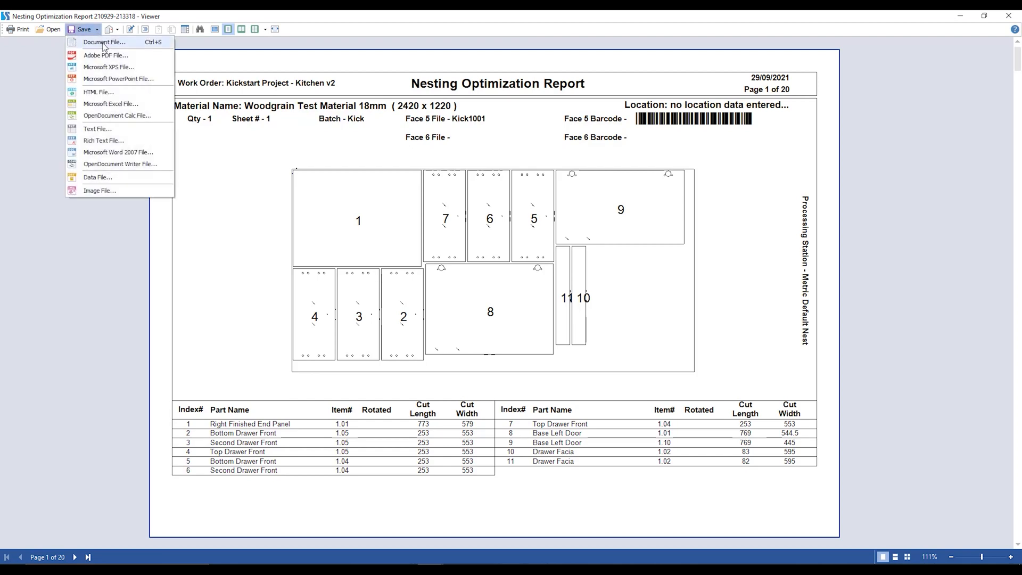
mouse_move(137, 55)
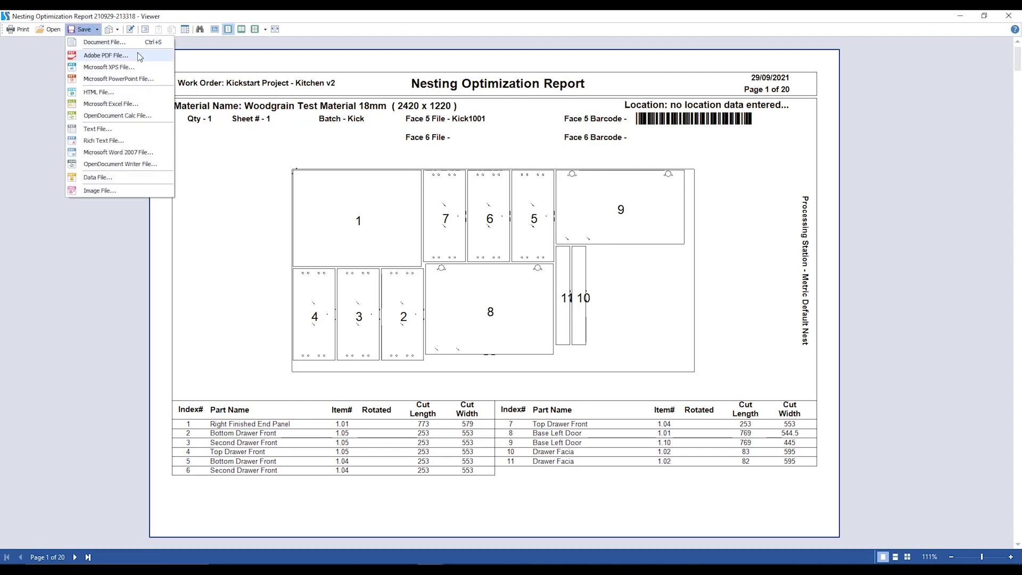
mouse_move(150, 106)
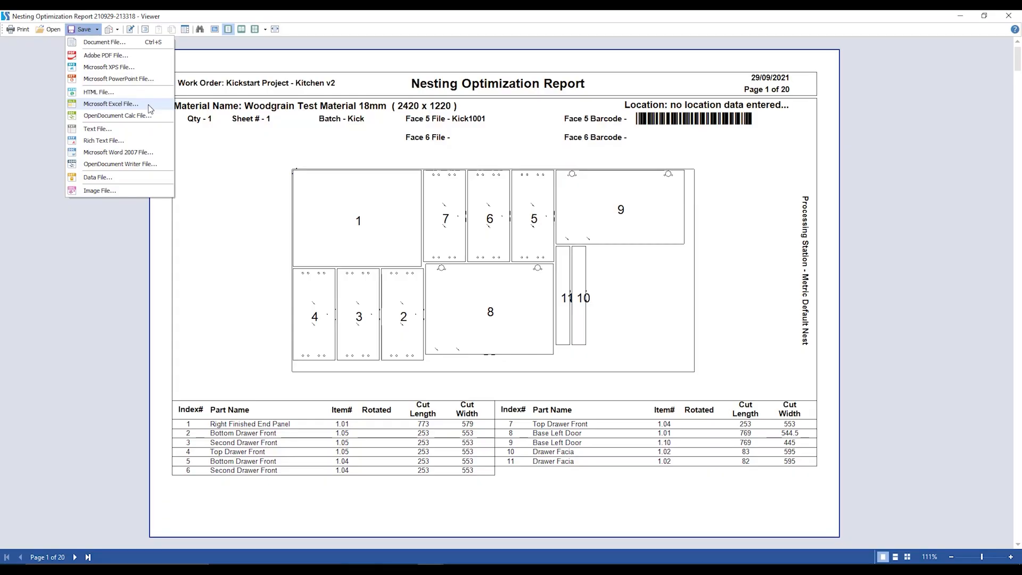
left_click(18, 29)
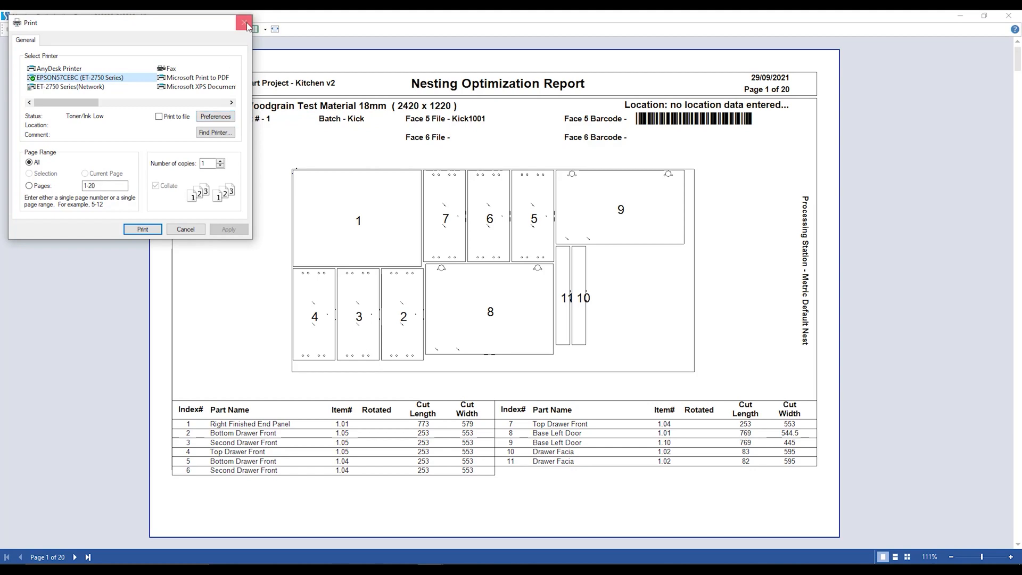
left_click(244, 23)
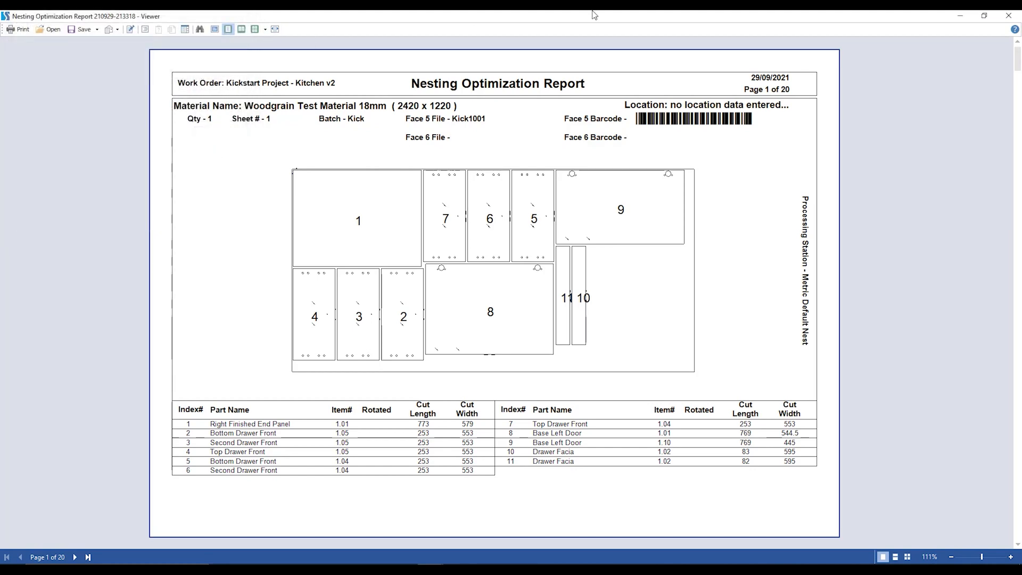
mouse_move(852, 14)
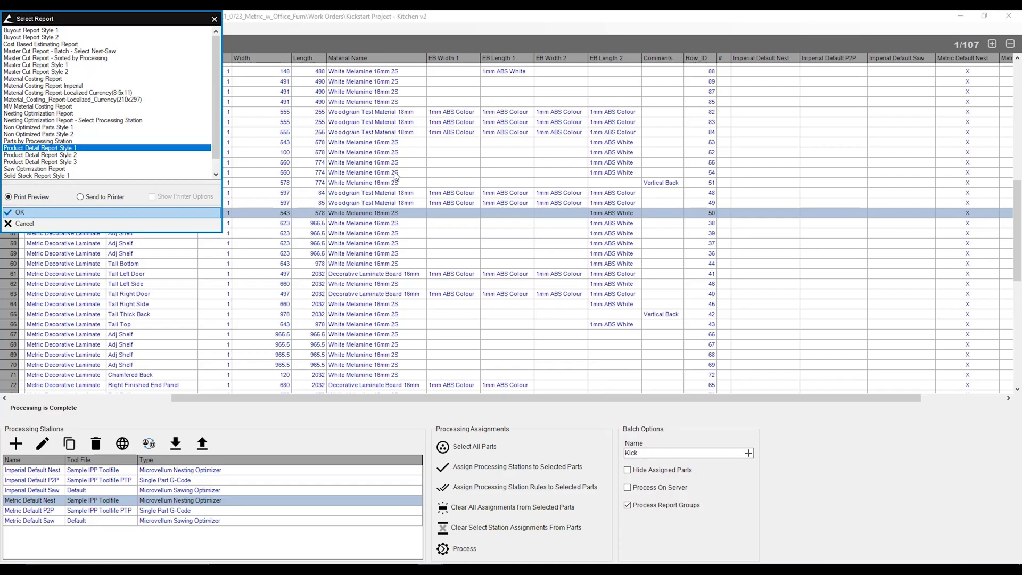
Step: Preview the Product Detail Report Style 1 for Kickstart Project - Kitchen v2
left_click(20, 212)
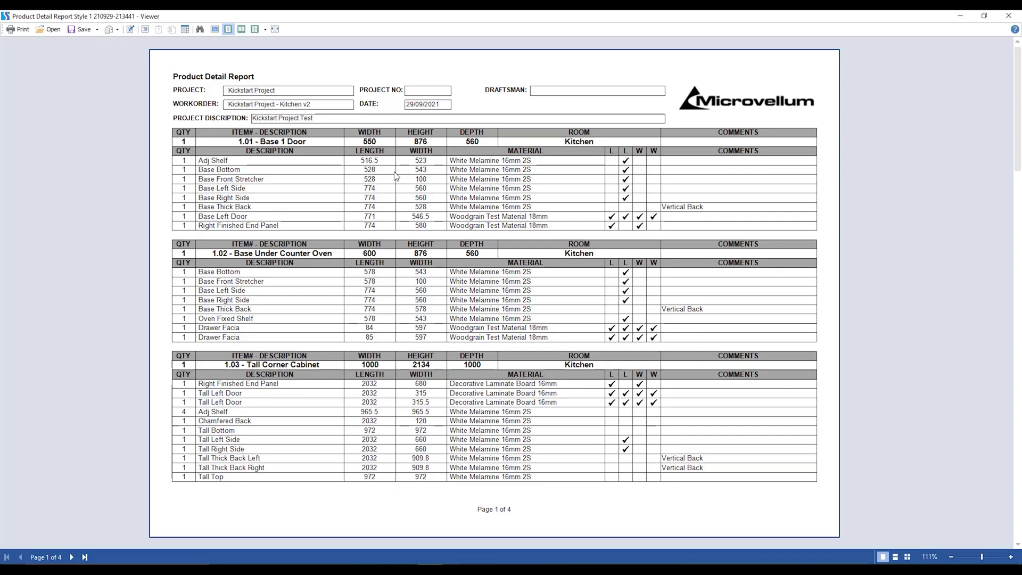
mouse_move(352, 164)
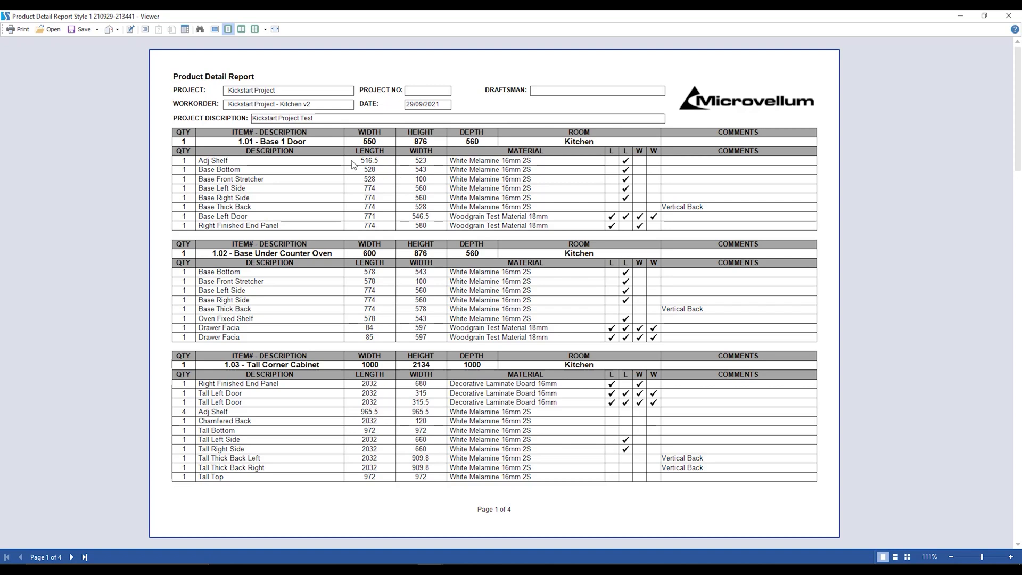
mouse_move(374, 151)
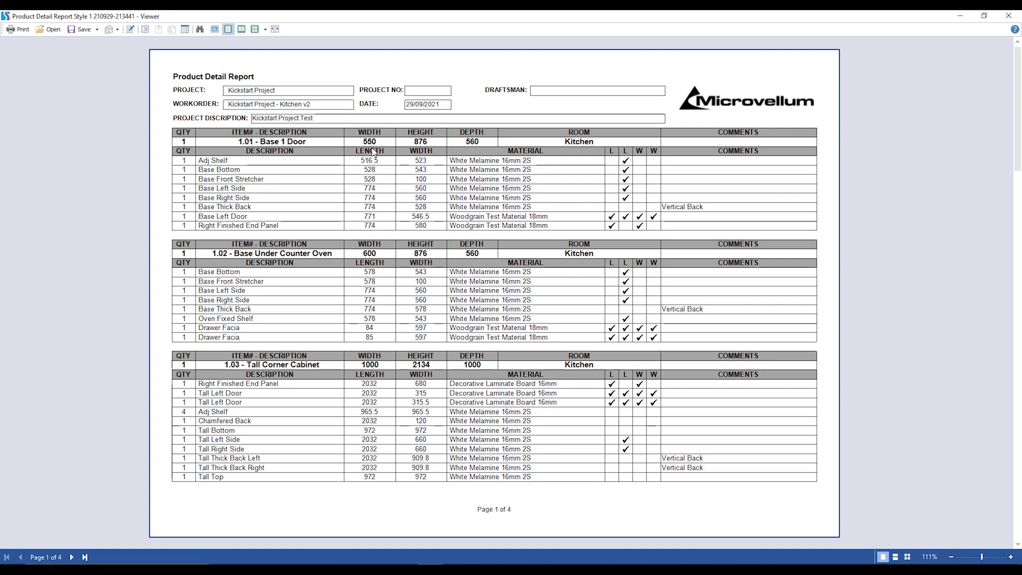
mouse_move(598, 158)
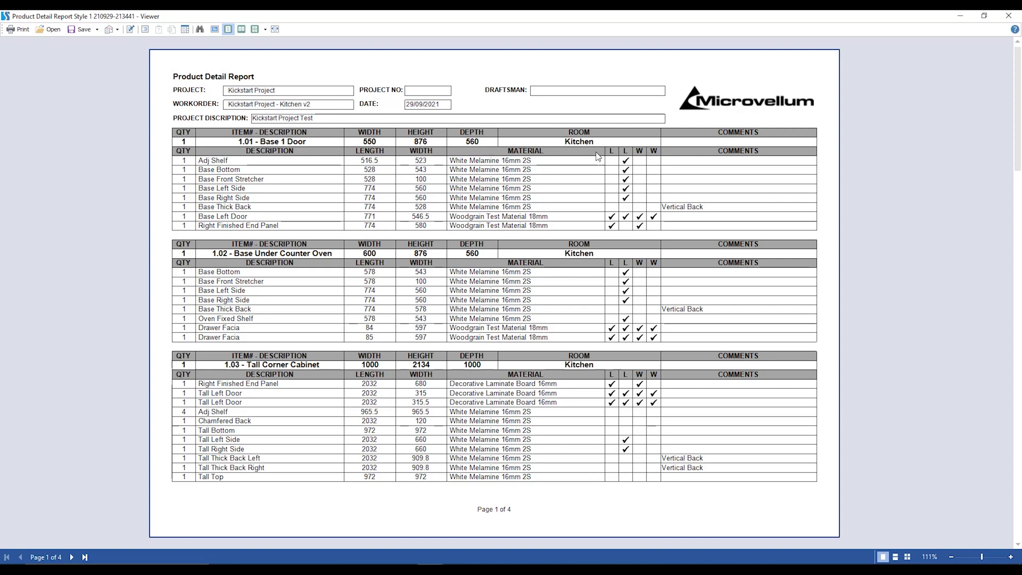
mouse_move(607, 146)
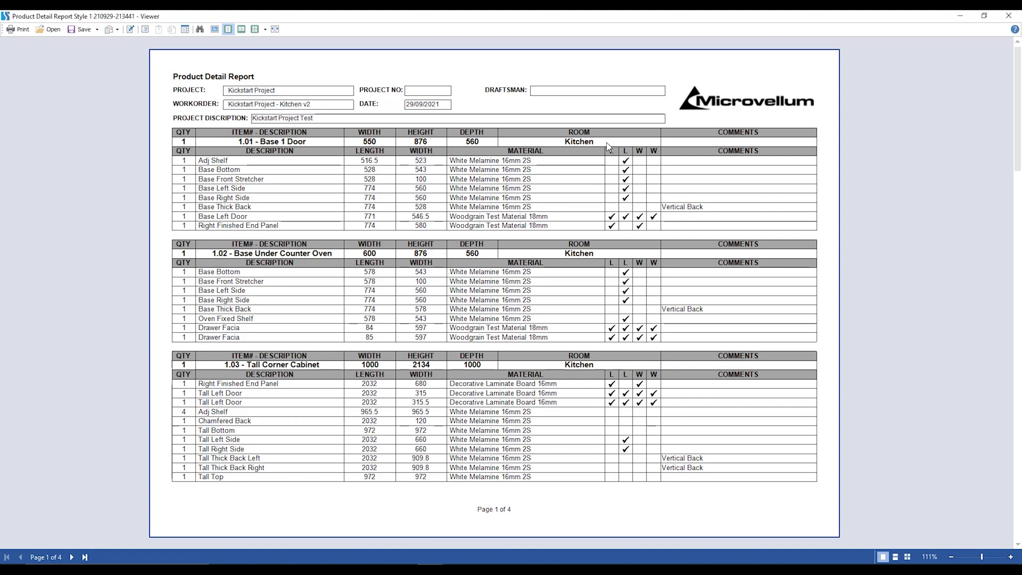
mouse_move(335, 98)
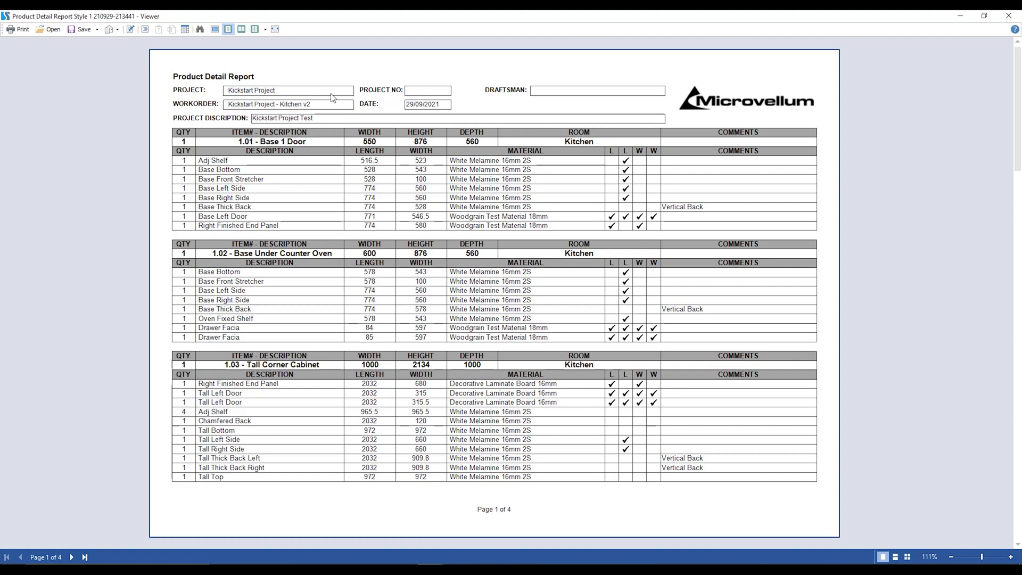
mouse_move(380, 171)
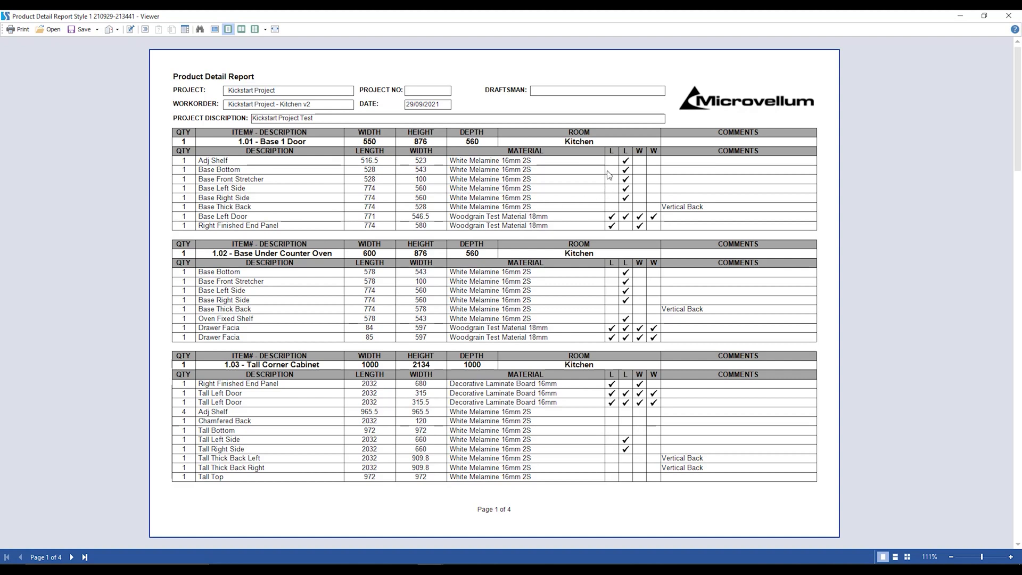
mouse_move(633, 175)
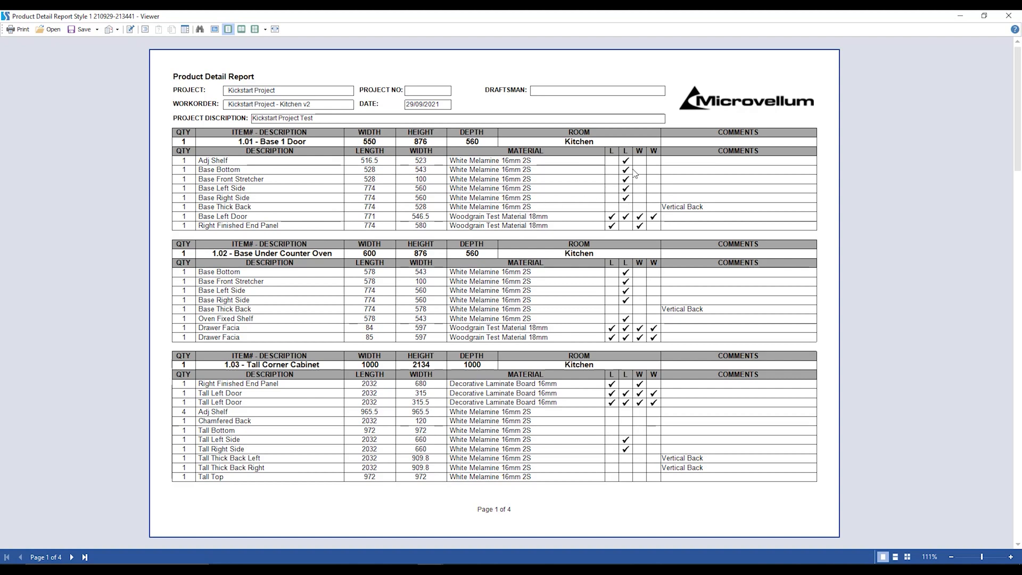
mouse_move(689, 187)
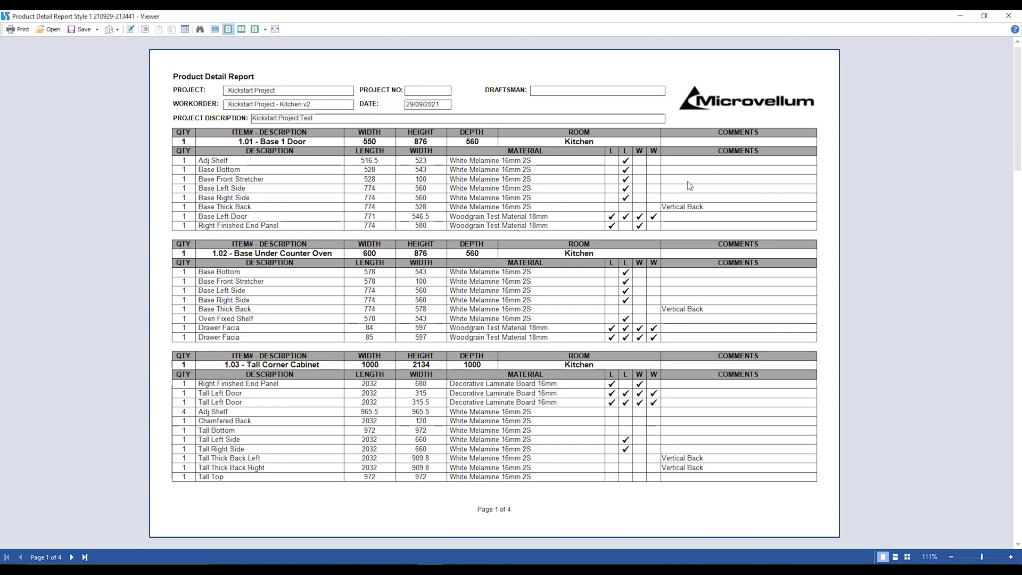
mouse_move(749, 176)
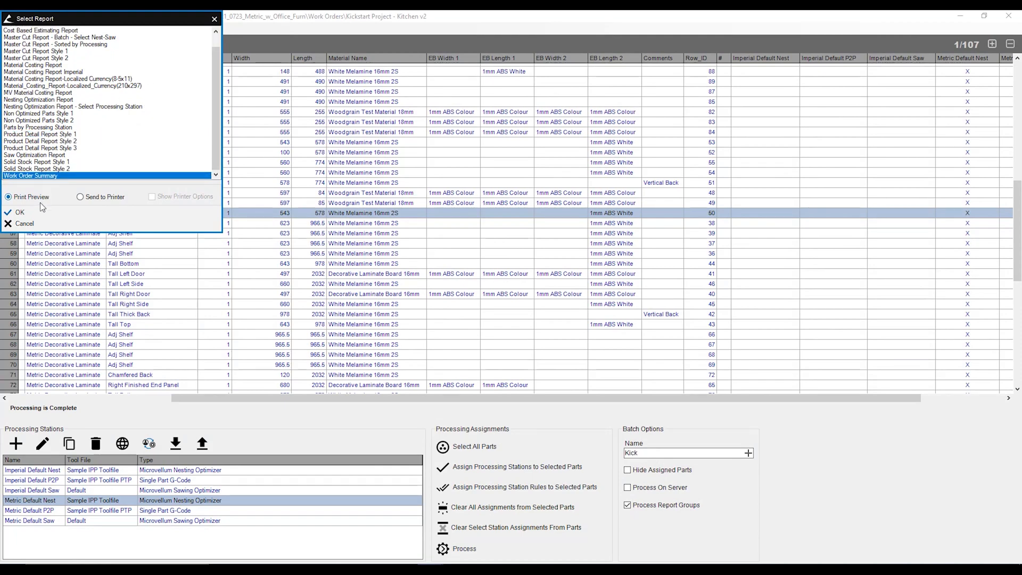
Step: Preview the one-page Work Order Summary with product, material and hardware totals
left_click(20, 213)
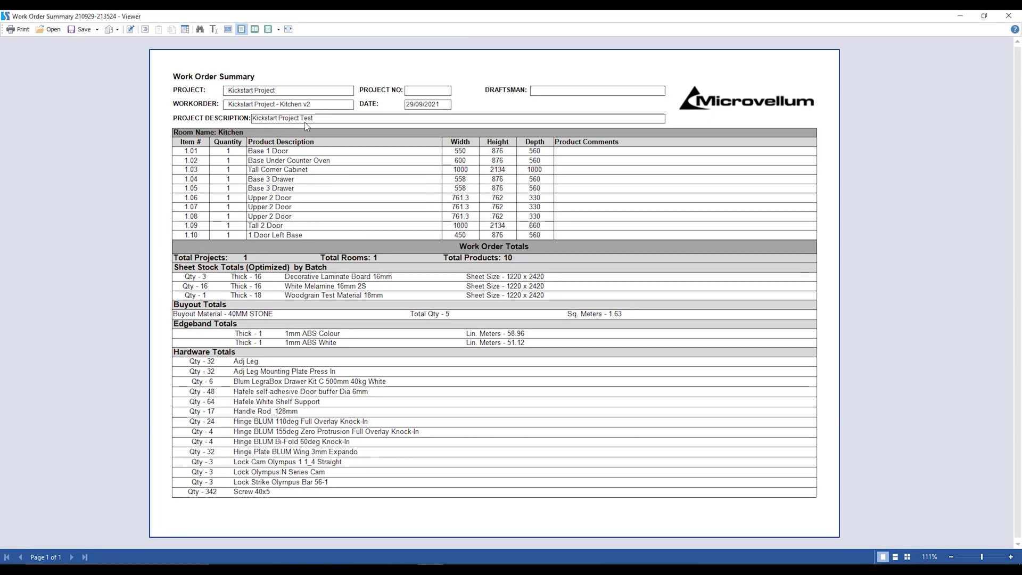
mouse_move(349, 173)
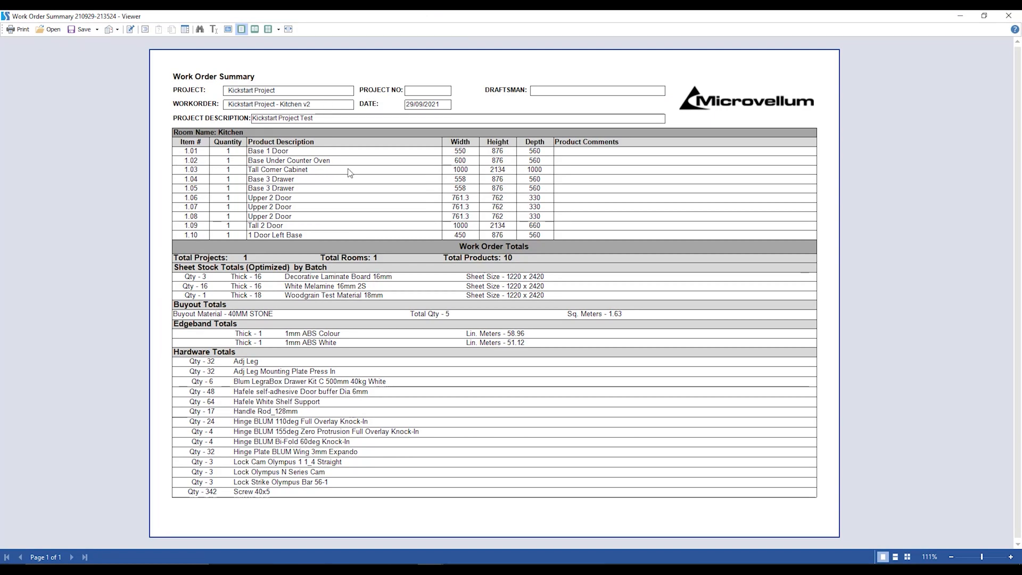
mouse_move(389, 193)
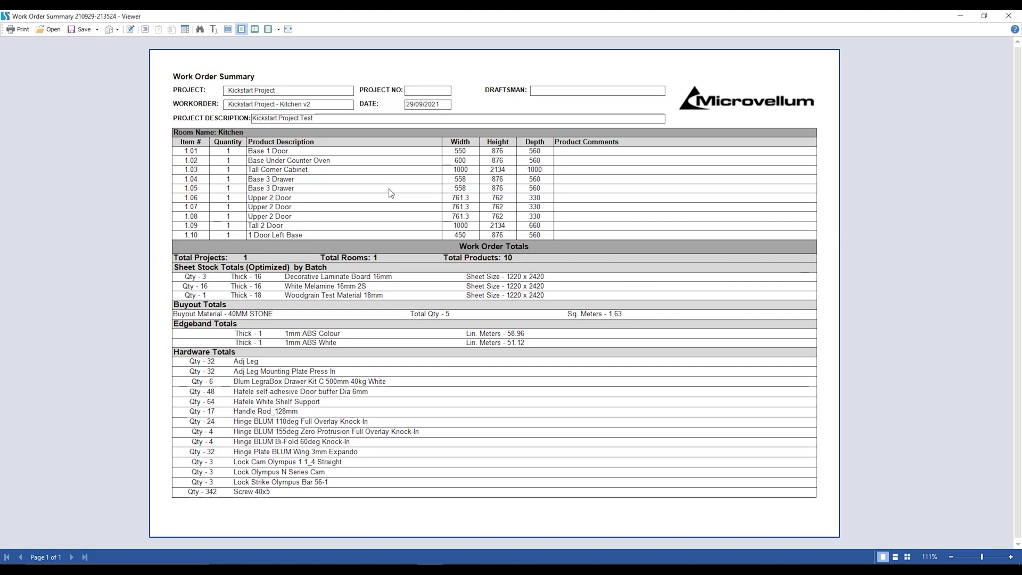
mouse_move(416, 289)
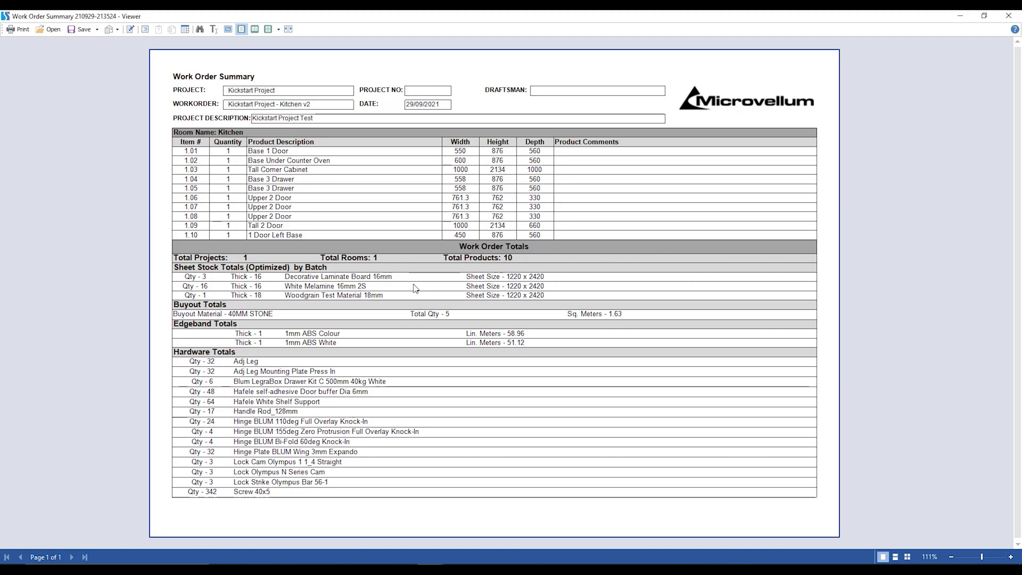
mouse_move(561, 279)
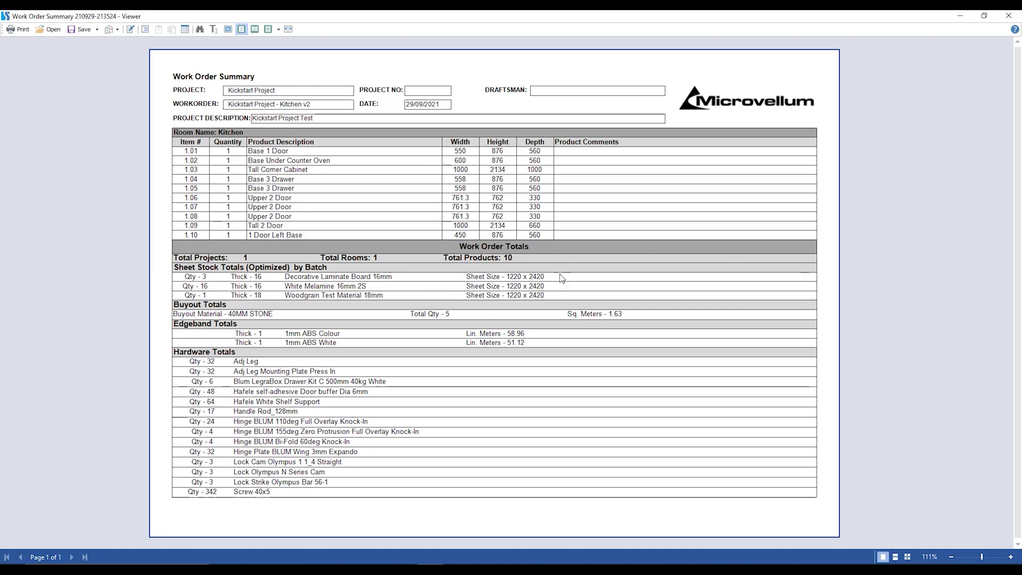
mouse_move(278, 311)
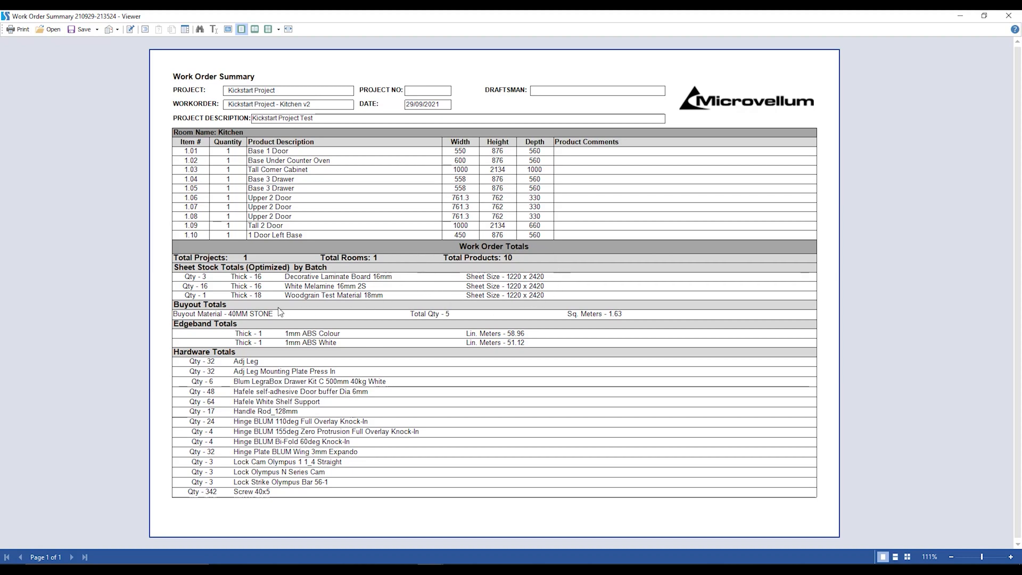
mouse_move(294, 320)
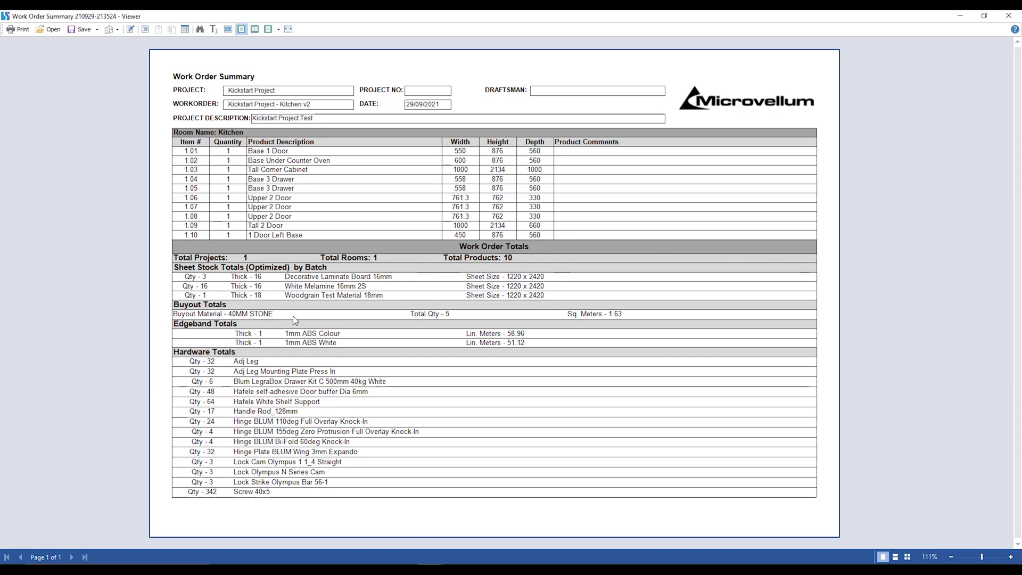
mouse_move(430, 337)
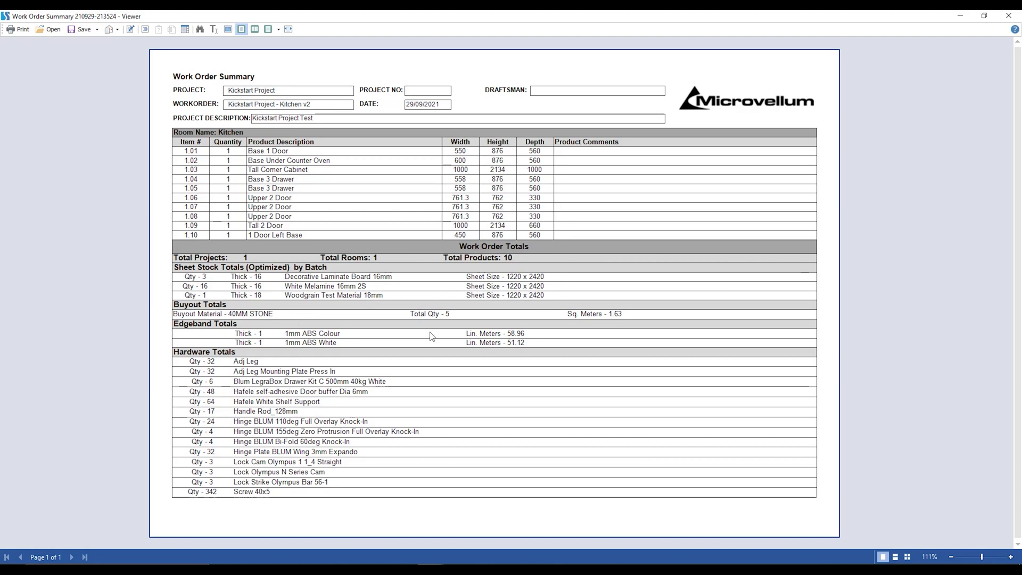
mouse_move(605, 326)
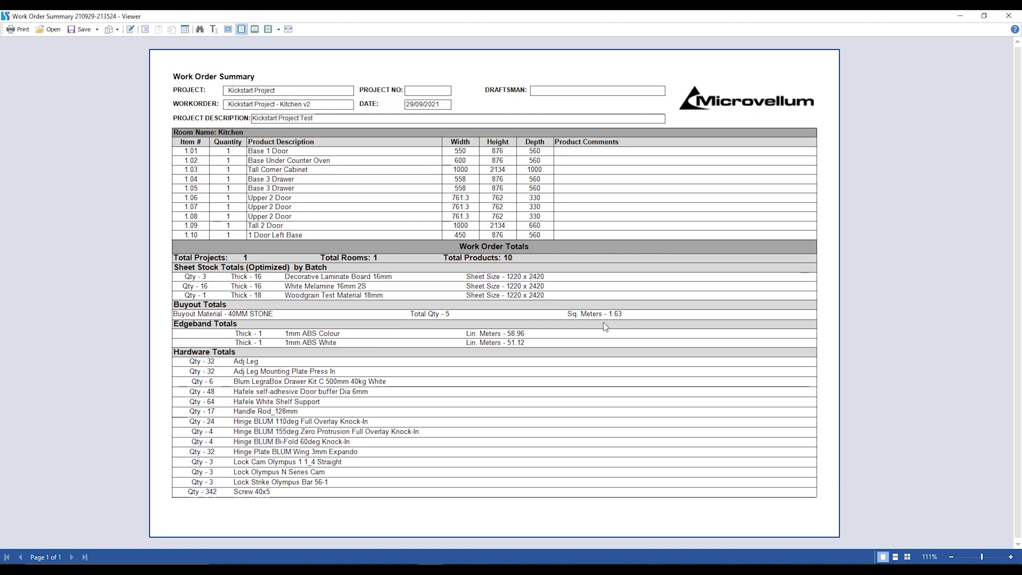
mouse_move(534, 341)
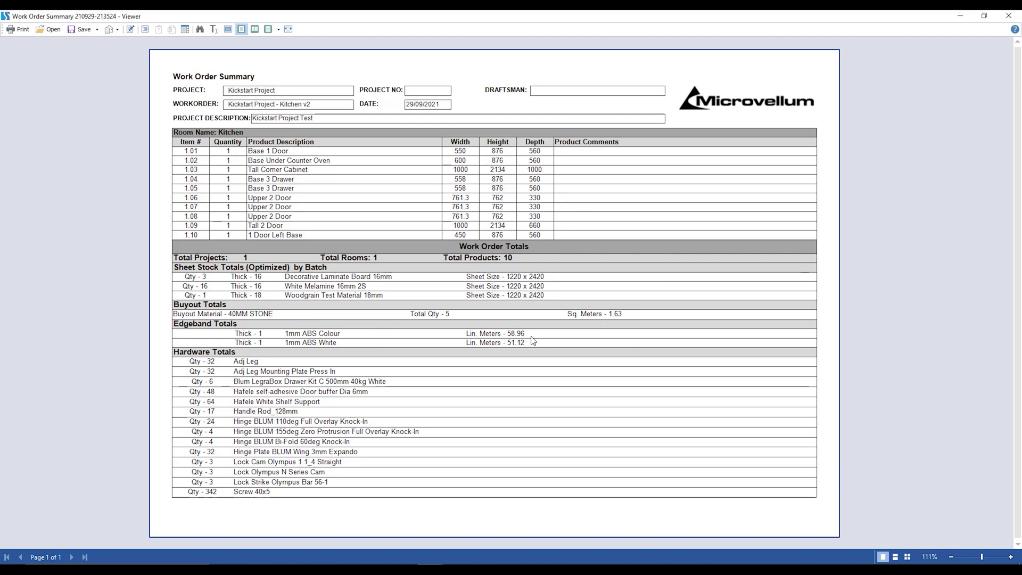
mouse_move(533, 345)
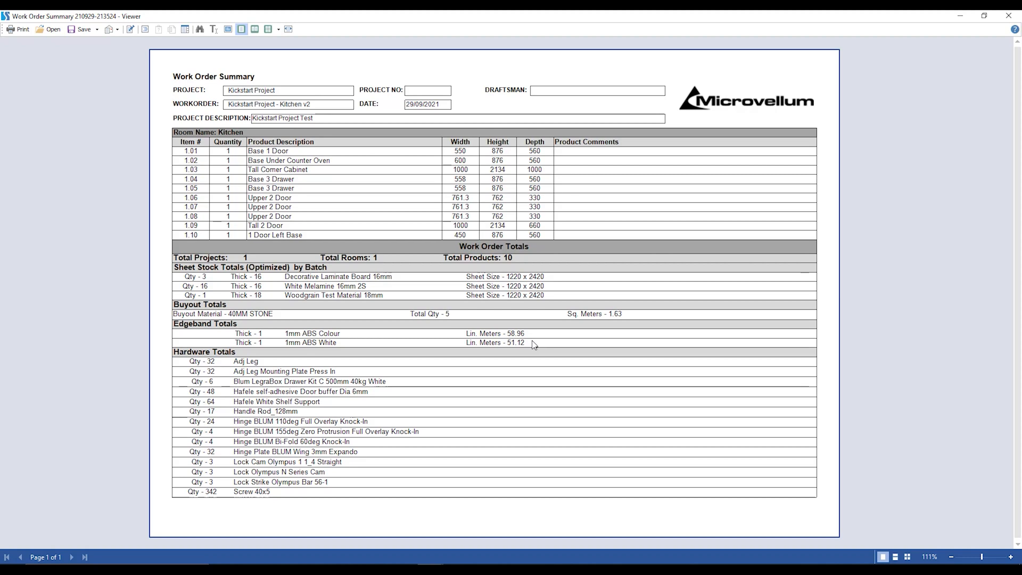
mouse_move(419, 467)
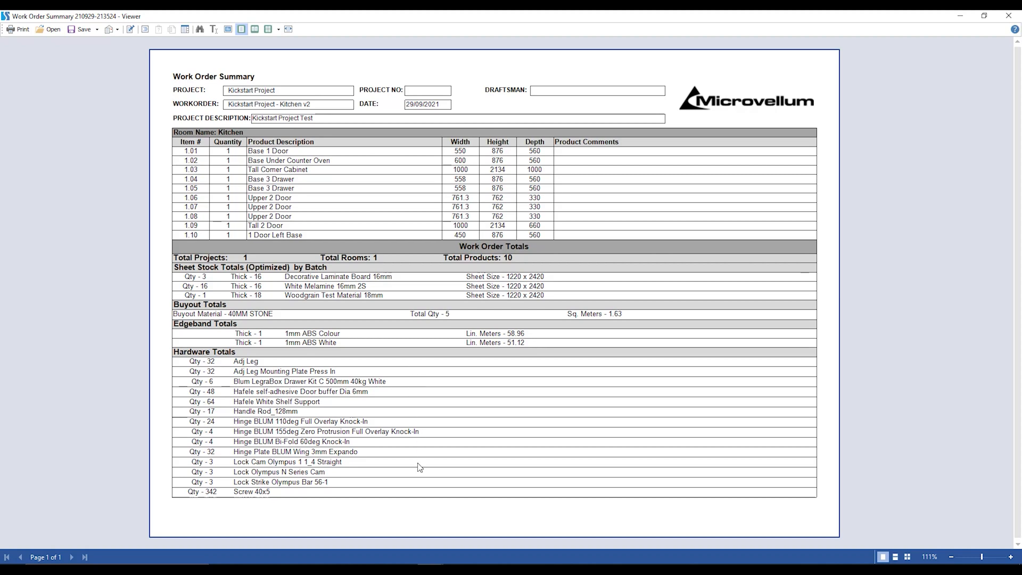
mouse_move(419, 471)
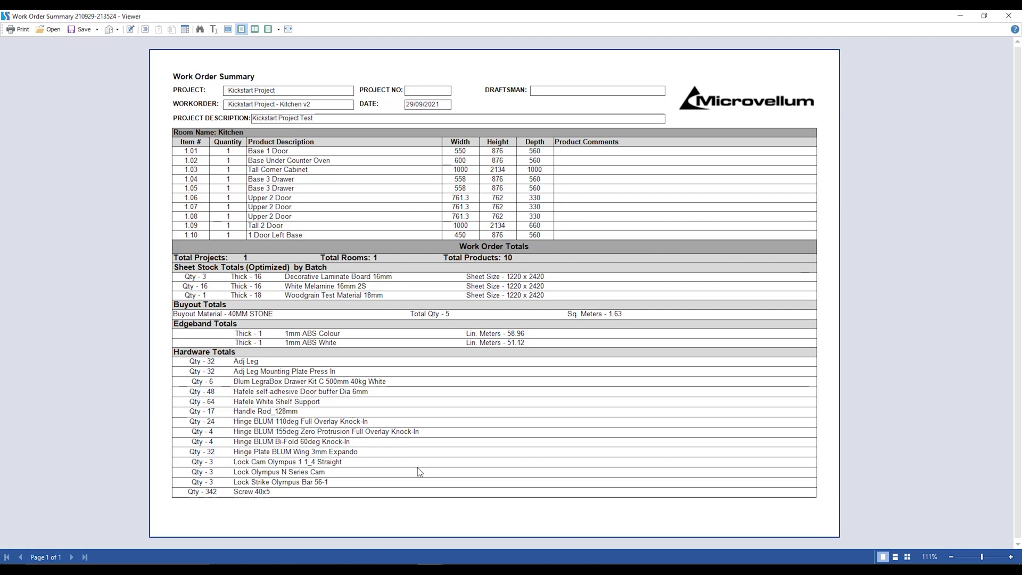
mouse_move(351, 364)
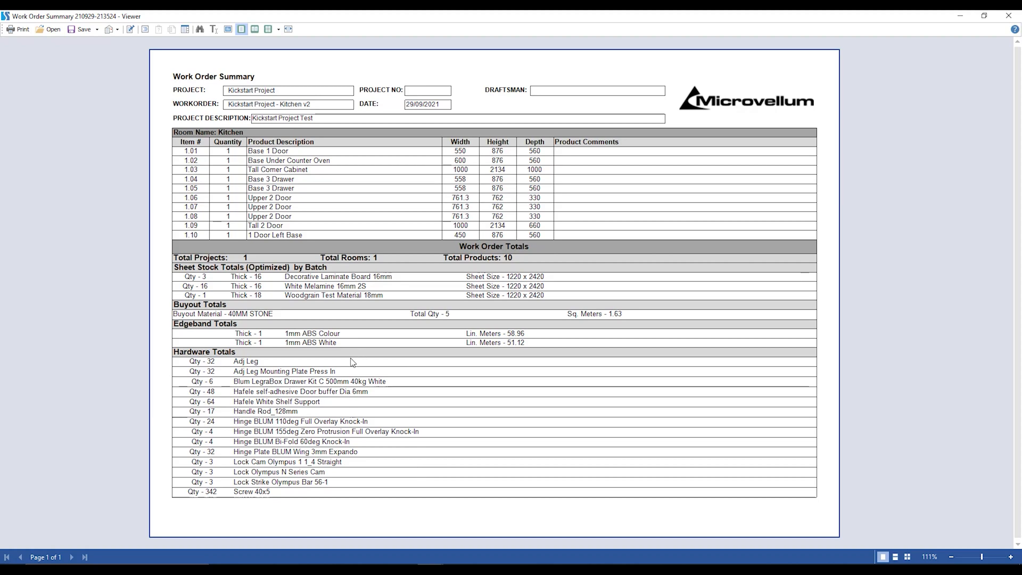
mouse_move(392, 389)
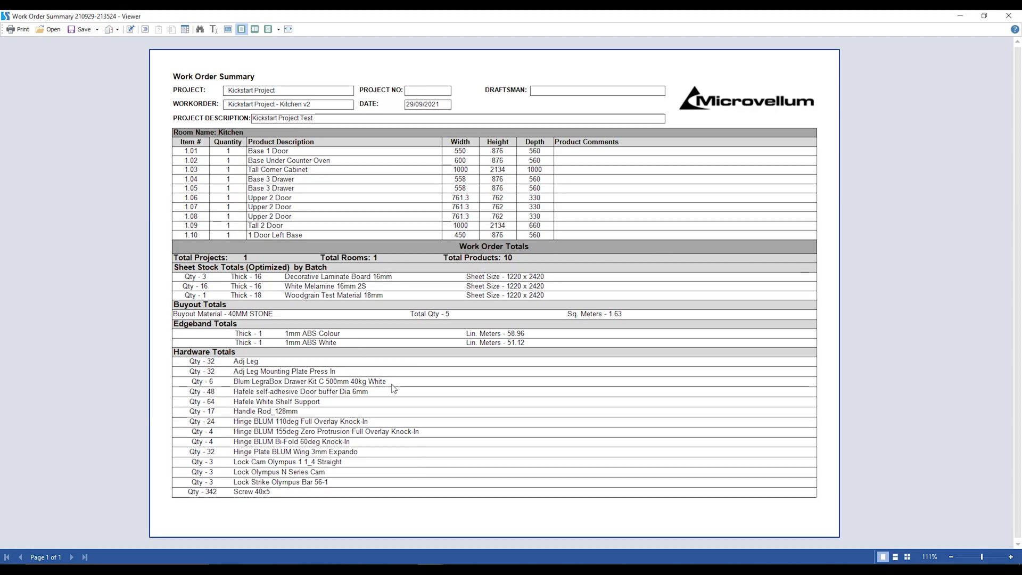
mouse_move(395, 381)
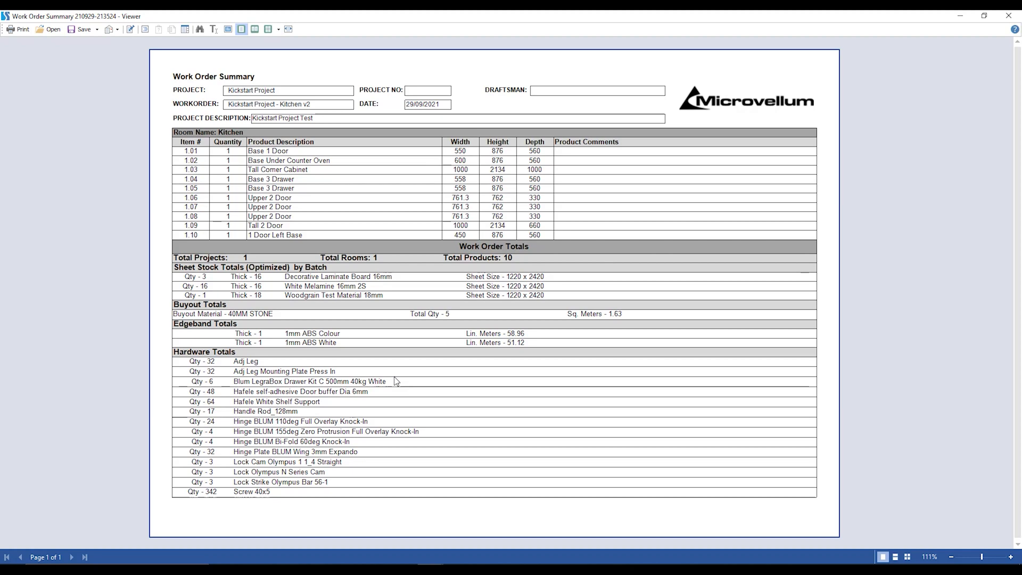
mouse_move(471, 300)
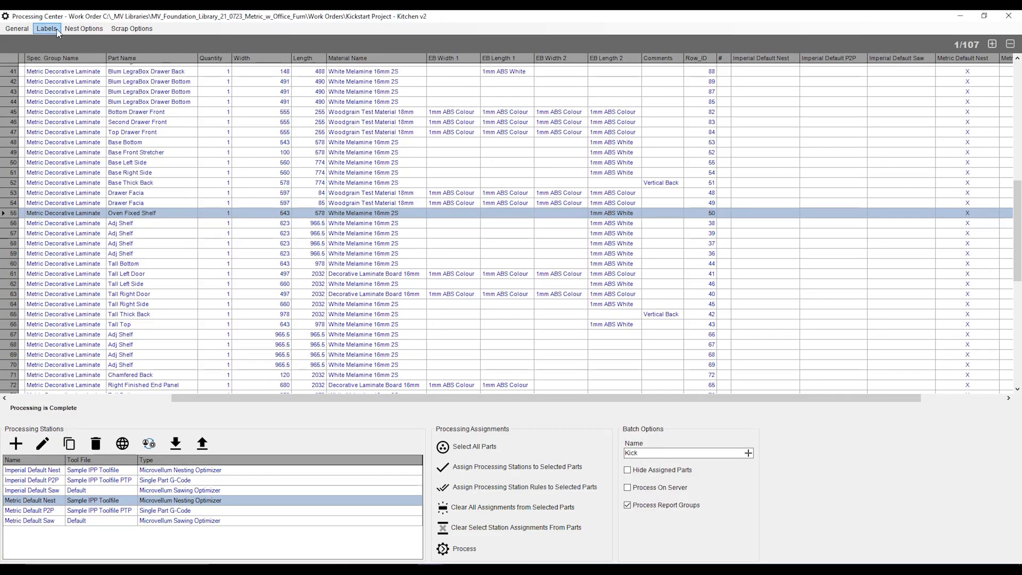
Step: Bring up the Labels menu for the Kickstart kitchen work order
left_click(46, 28)
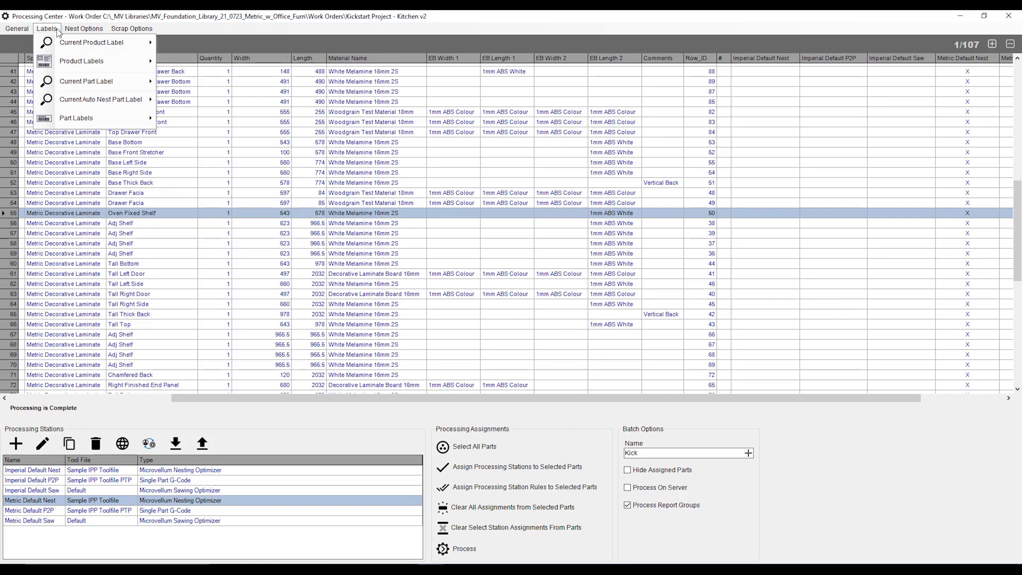
mouse_move(91, 41)
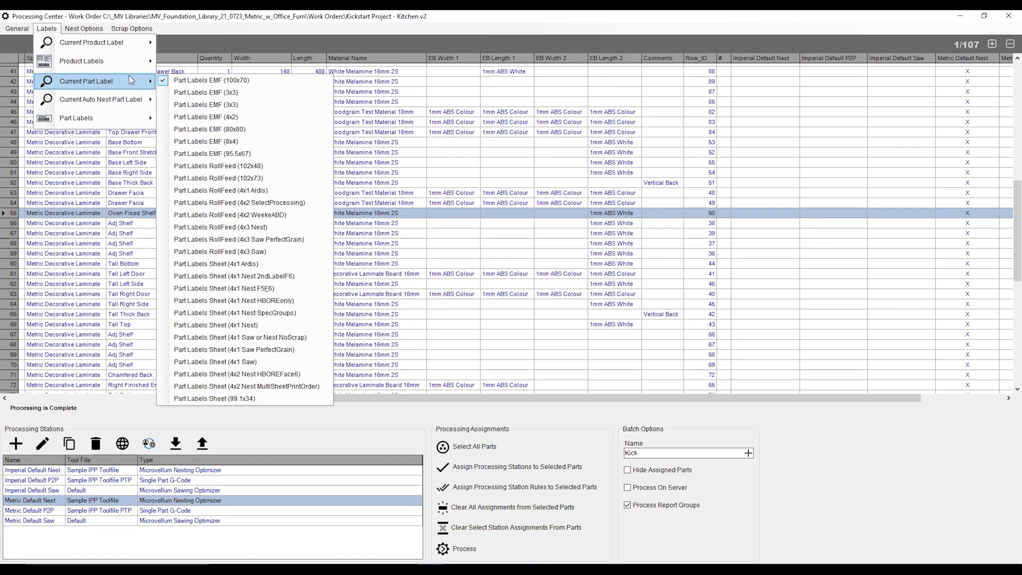
mouse_move(217, 264)
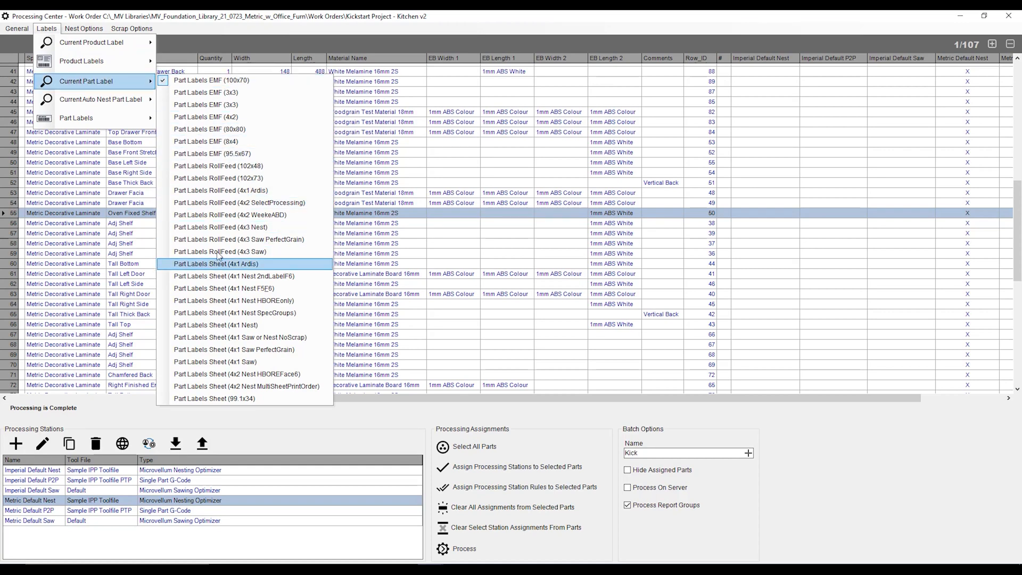
mouse_move(217, 79)
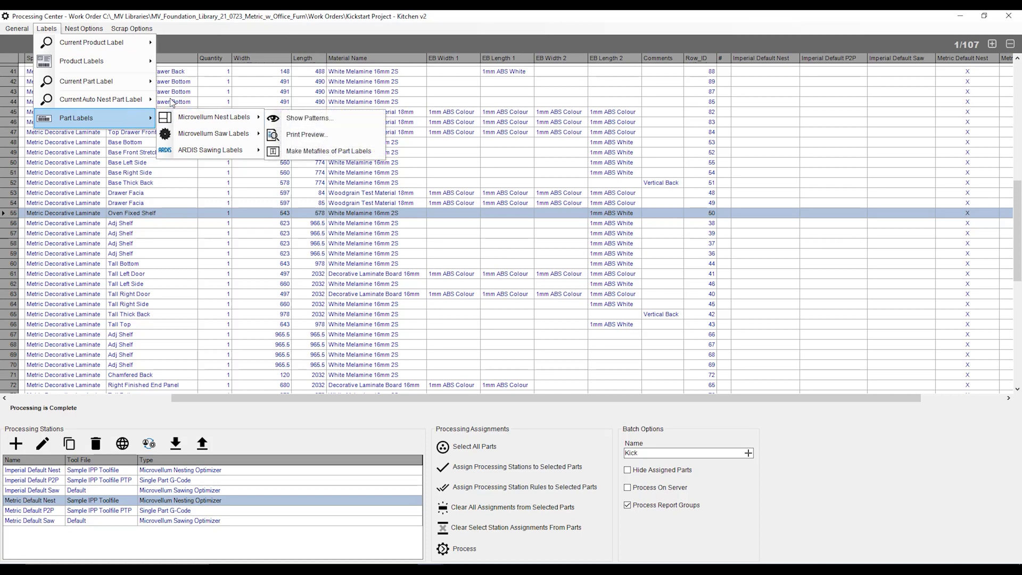
mouse_move(214, 116)
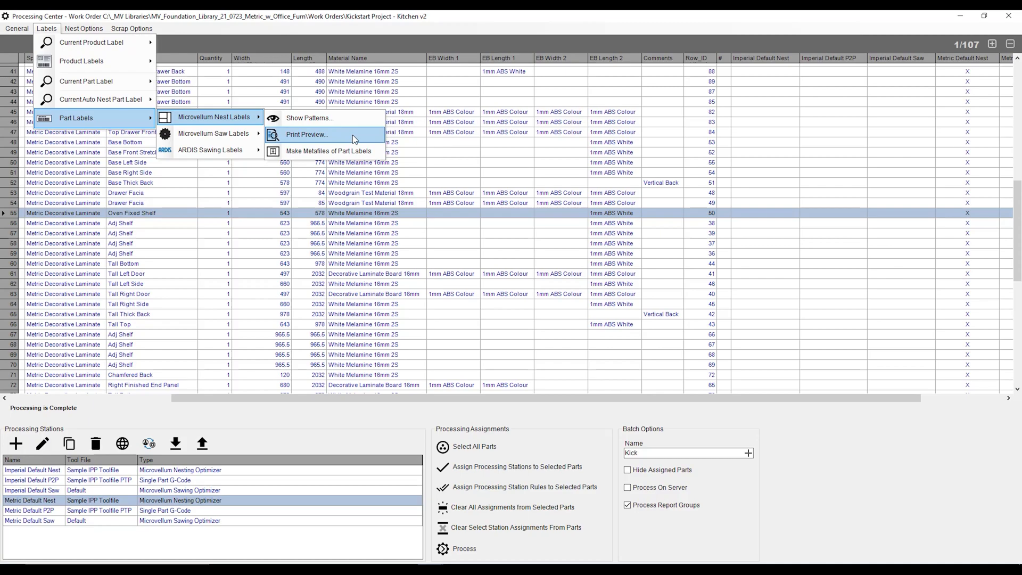
Step: Preview the Microvellum nest part labels with multiple 100x70 label pages shown at once
left_click(305, 135)
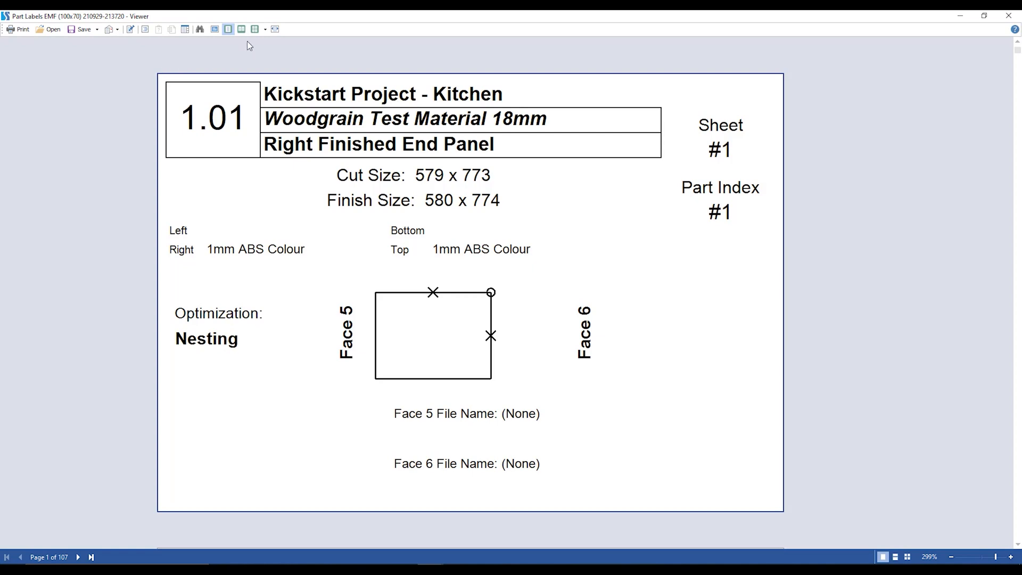
left_click(255, 29)
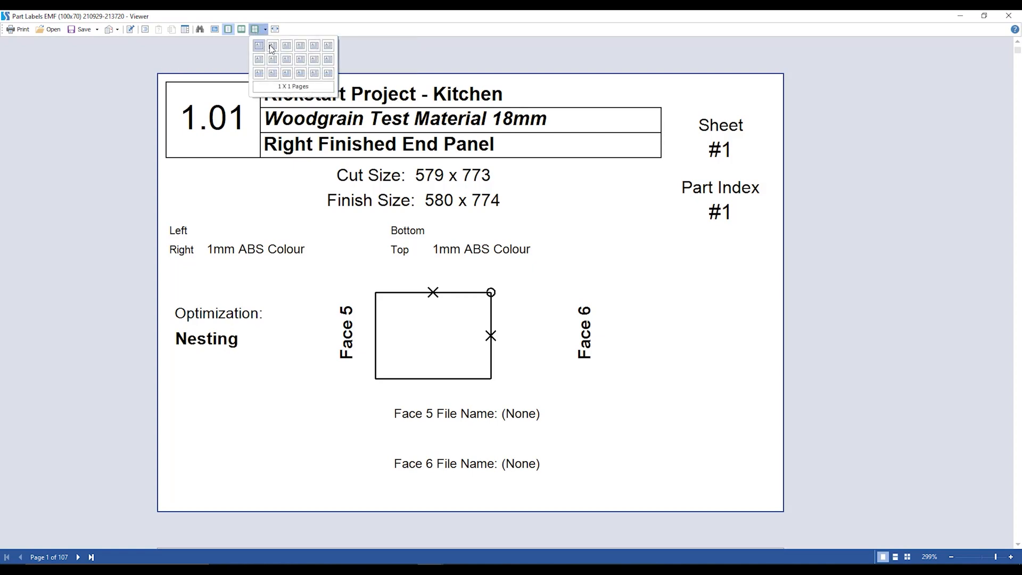
left_click(272, 46)
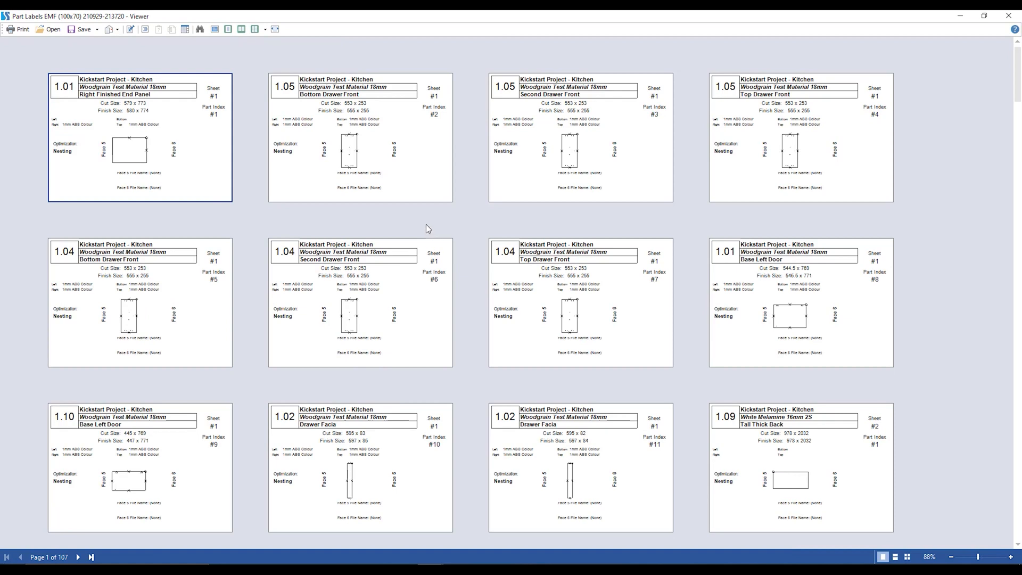
mouse_move(49, 94)
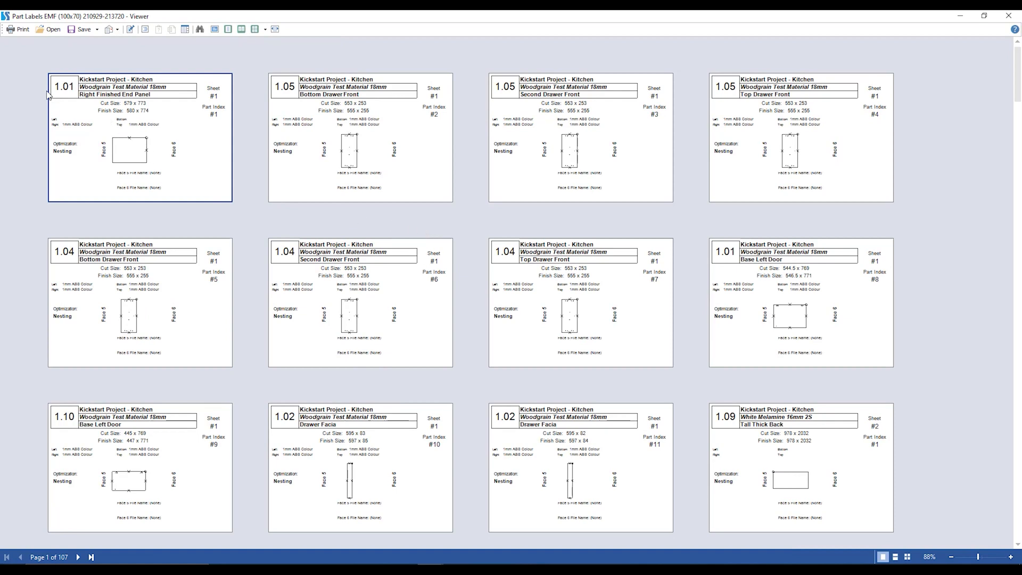
mouse_move(181, 84)
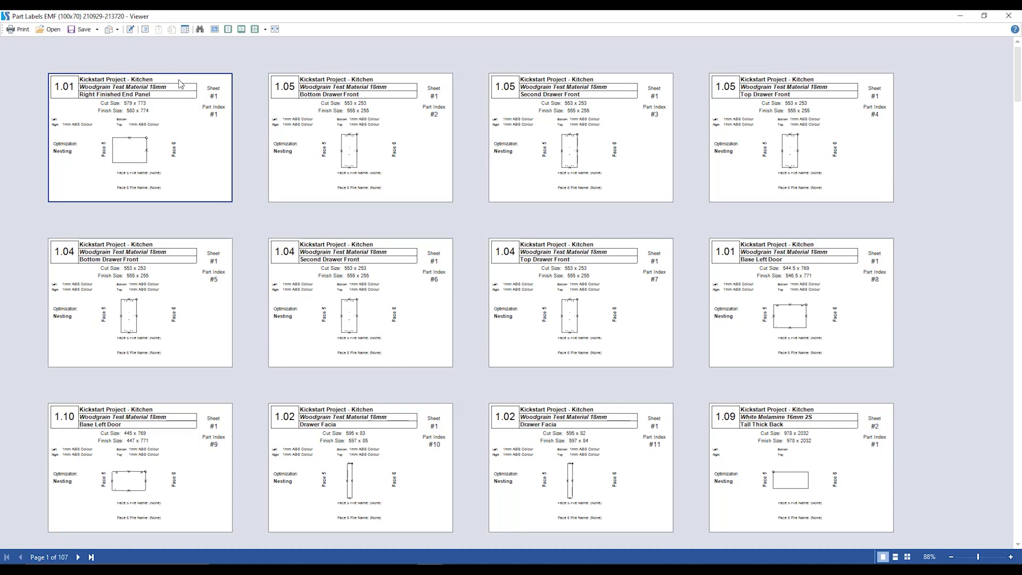
mouse_move(182, 95)
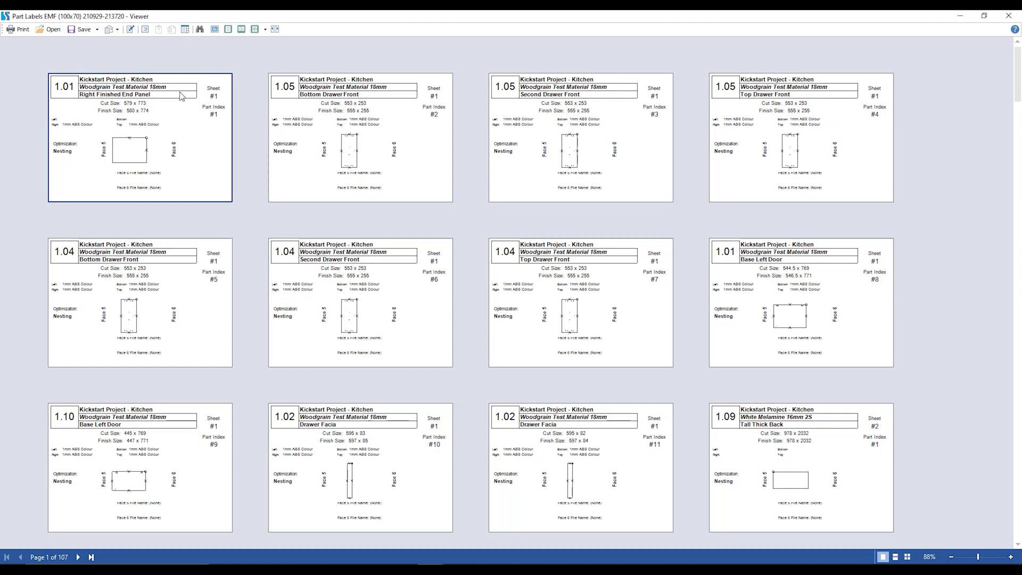
mouse_move(212, 91)
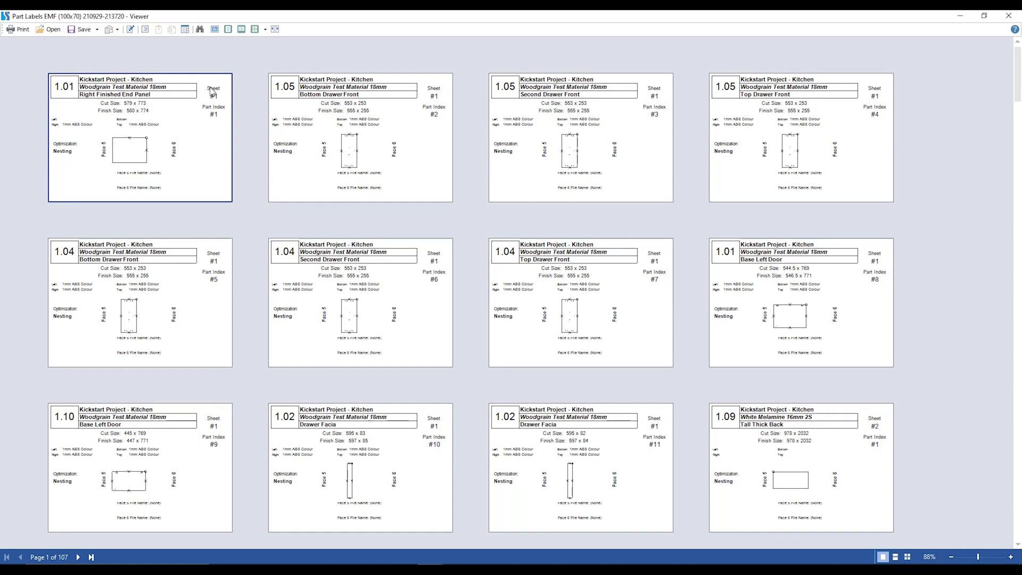
mouse_move(232, 108)
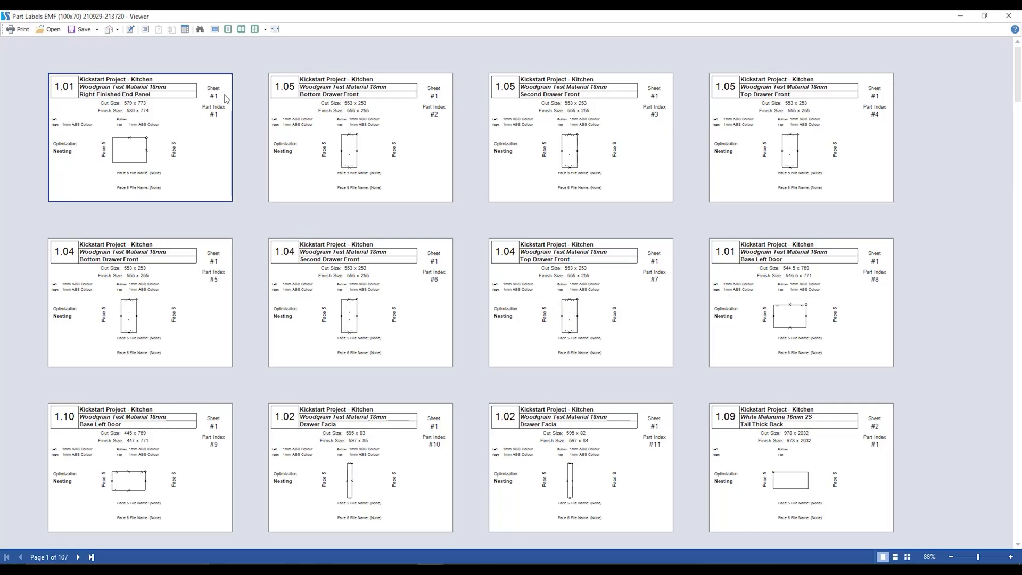
mouse_move(236, 111)
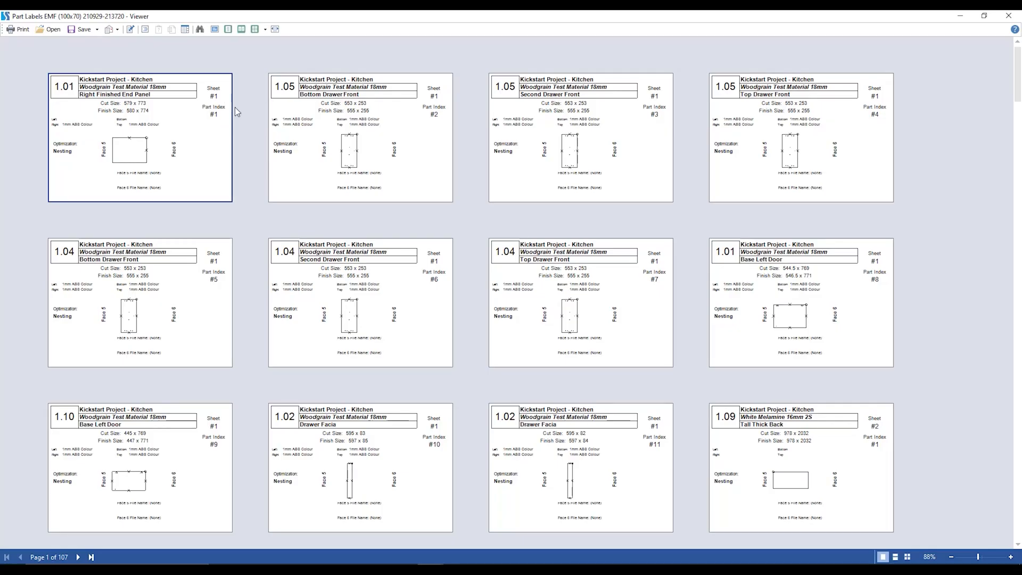
Step: Inspect the Bottom Drawer Front and Second Drawer Front labels and page further down
left_click(360, 135)
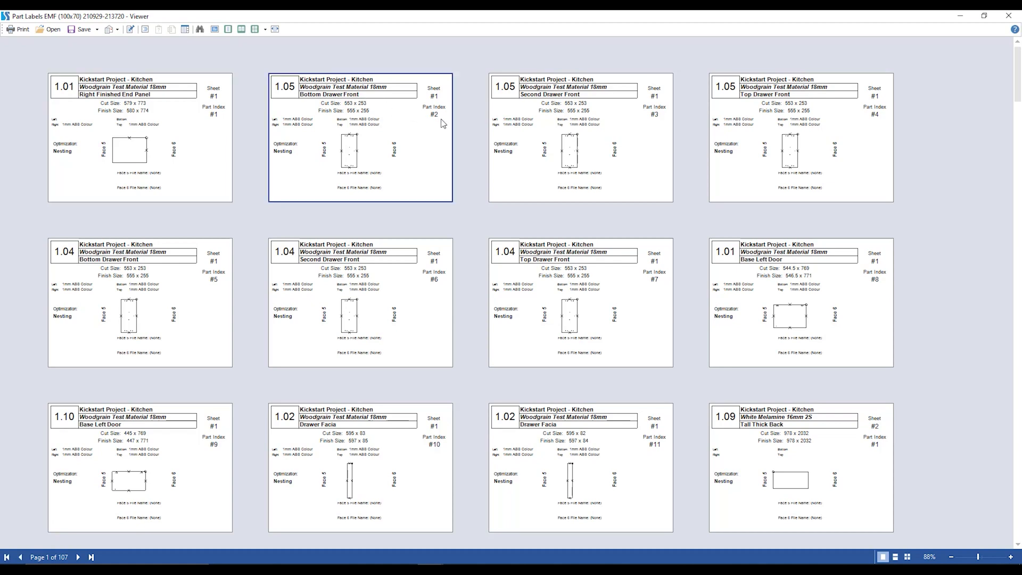
left_click(579, 134)
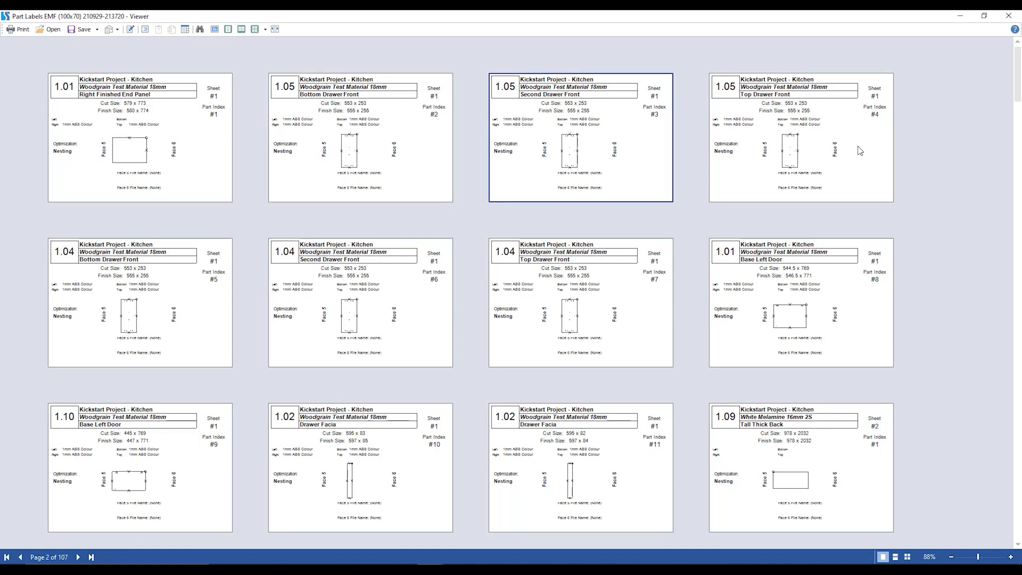
mouse_move(402, 207)
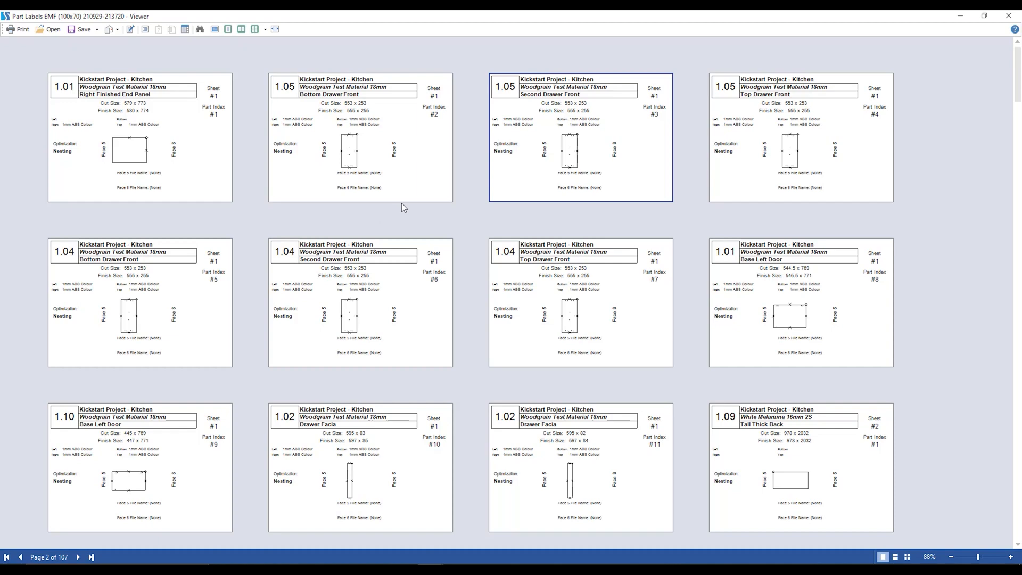
scroll("down", 3)
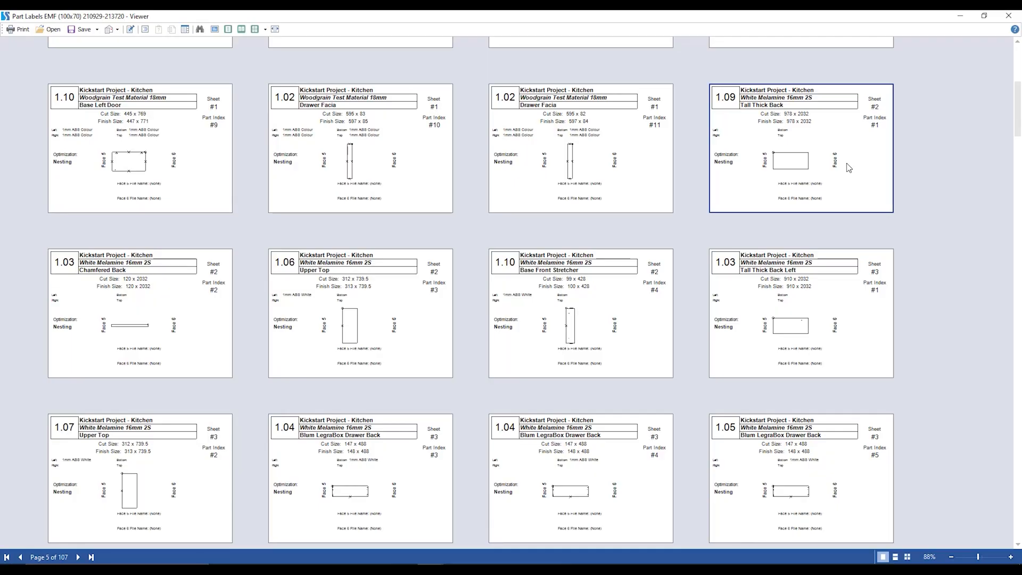
mouse_move(902, 136)
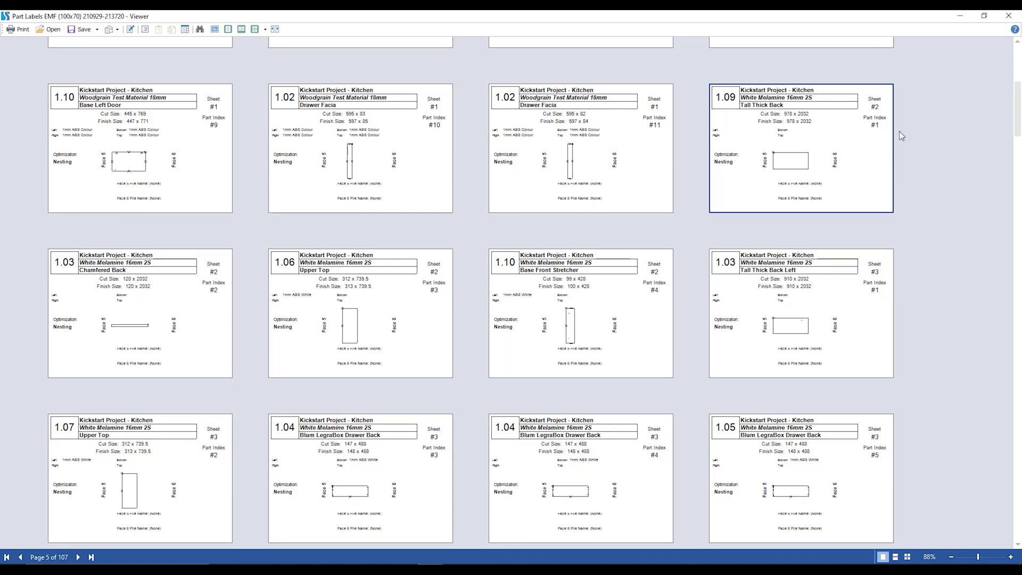
mouse_move(788, 181)
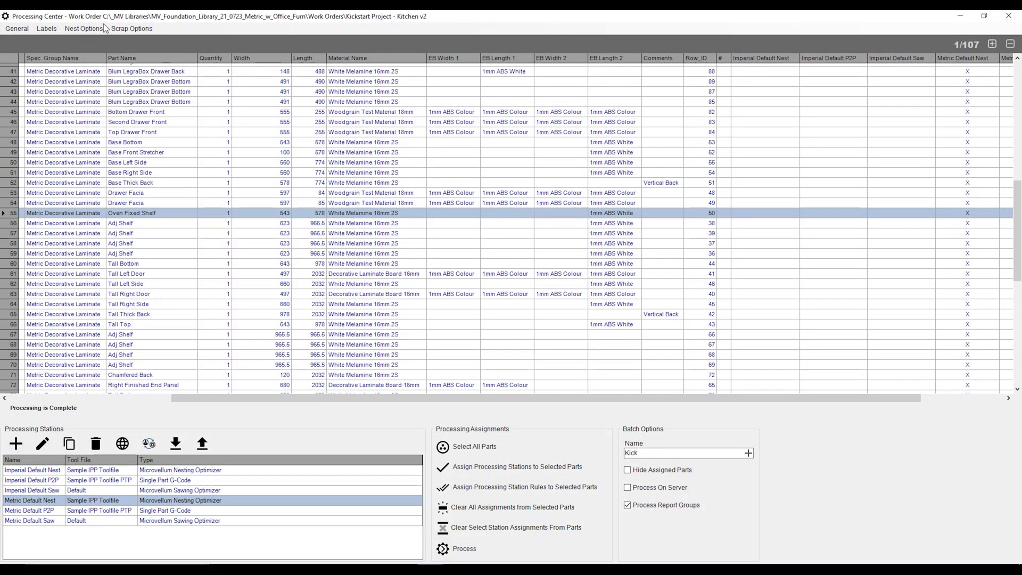
Step: Show the Optimization Results with the Decorative Laminate Board 16mm nest at 88.53% yield
left_click(46, 28)
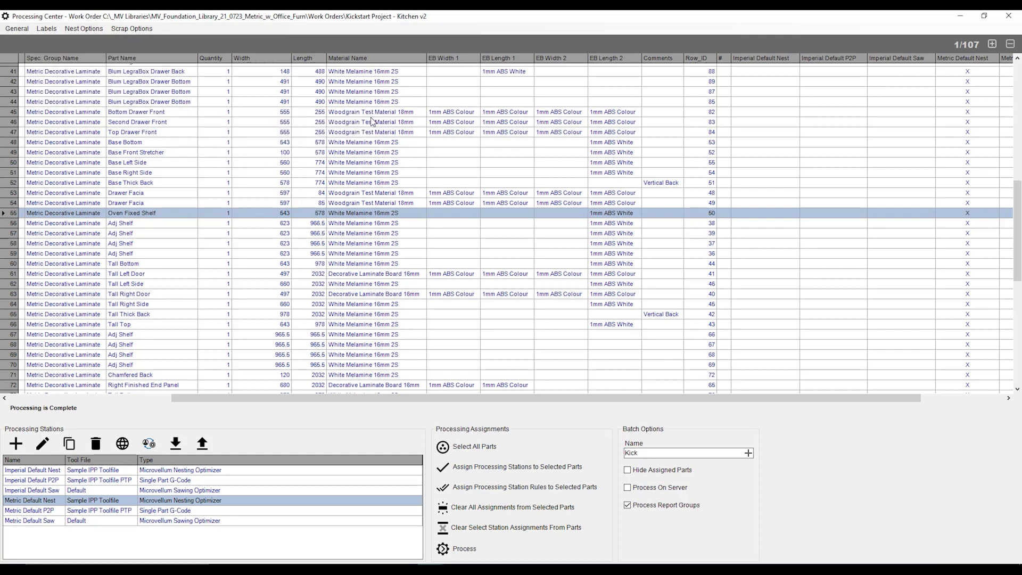
left_click(464, 548)
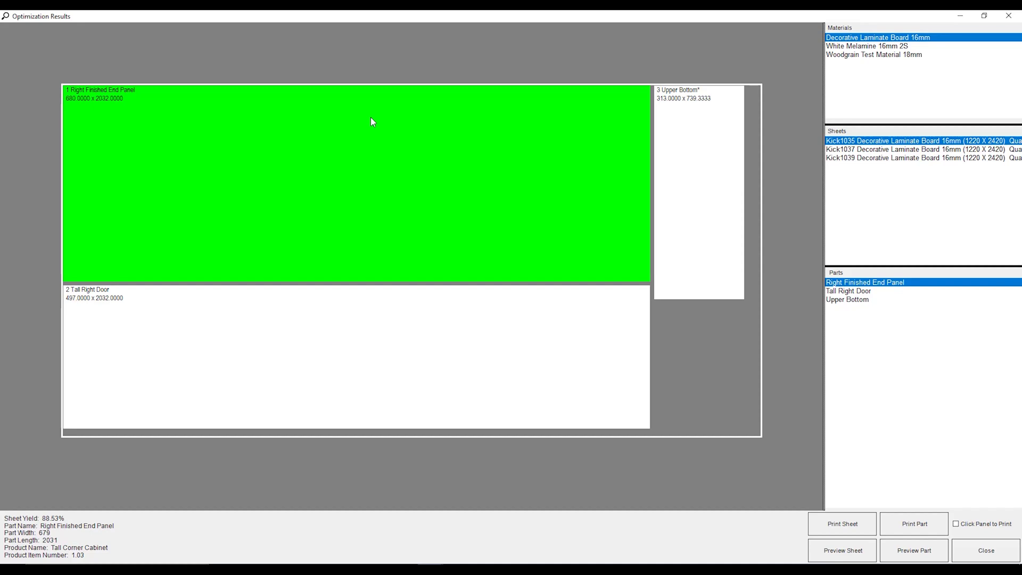
mouse_move(894, 38)
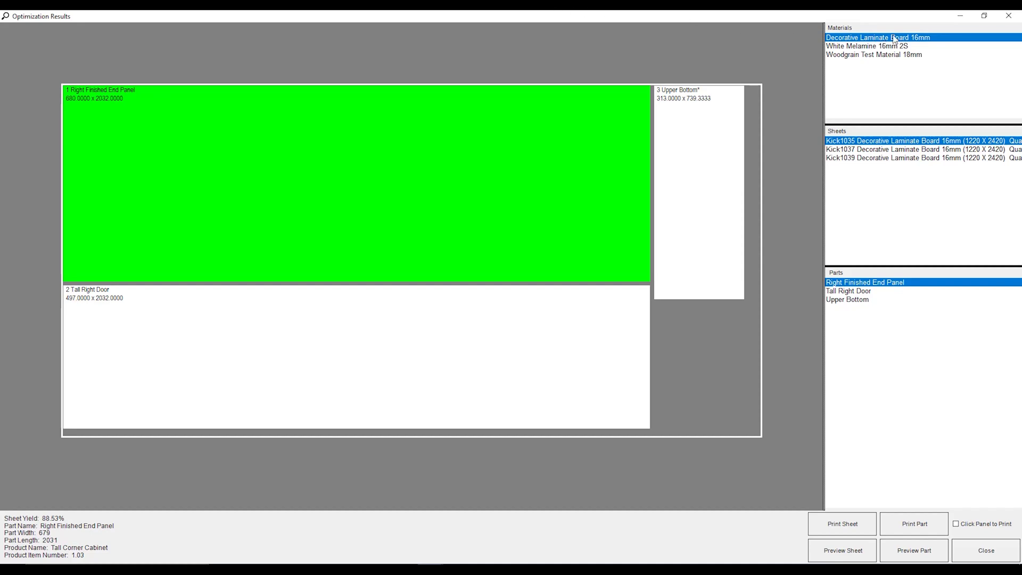
mouse_move(867, 53)
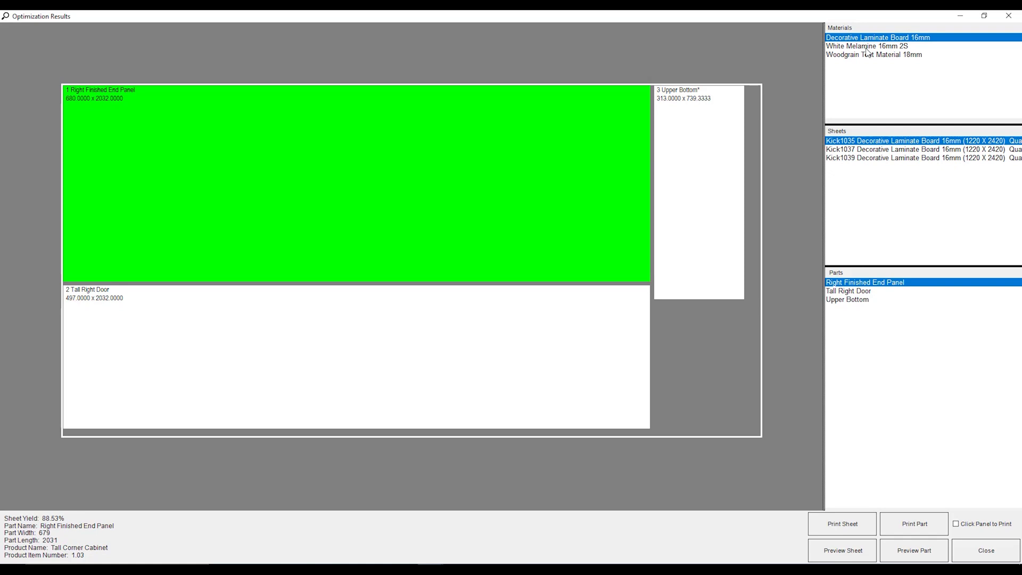
Step: Show the layout of sheet Kick1005 in White Melamine 16mm 2S at 87.35% yield
left_click(867, 45)
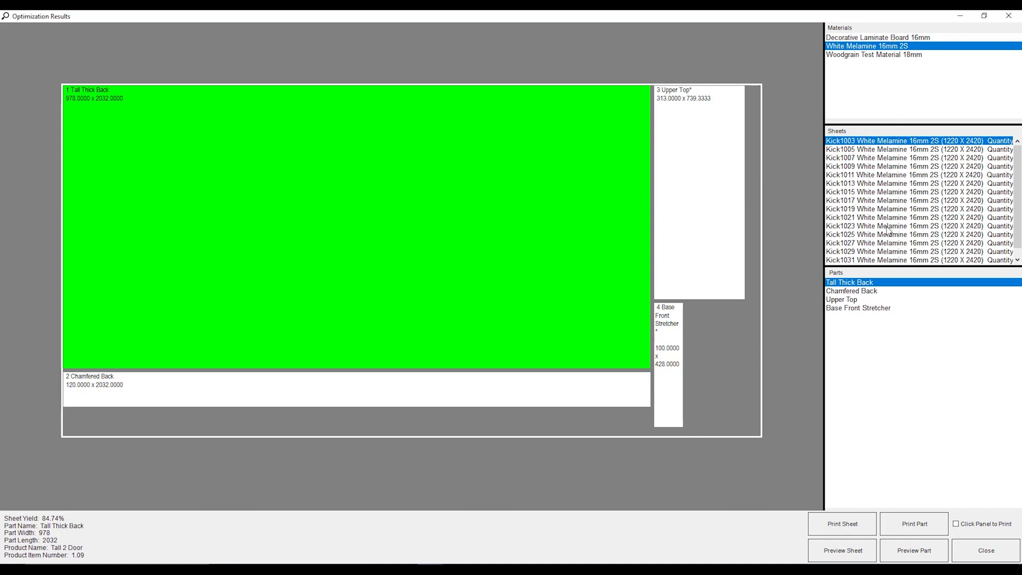
mouse_move(831, 146)
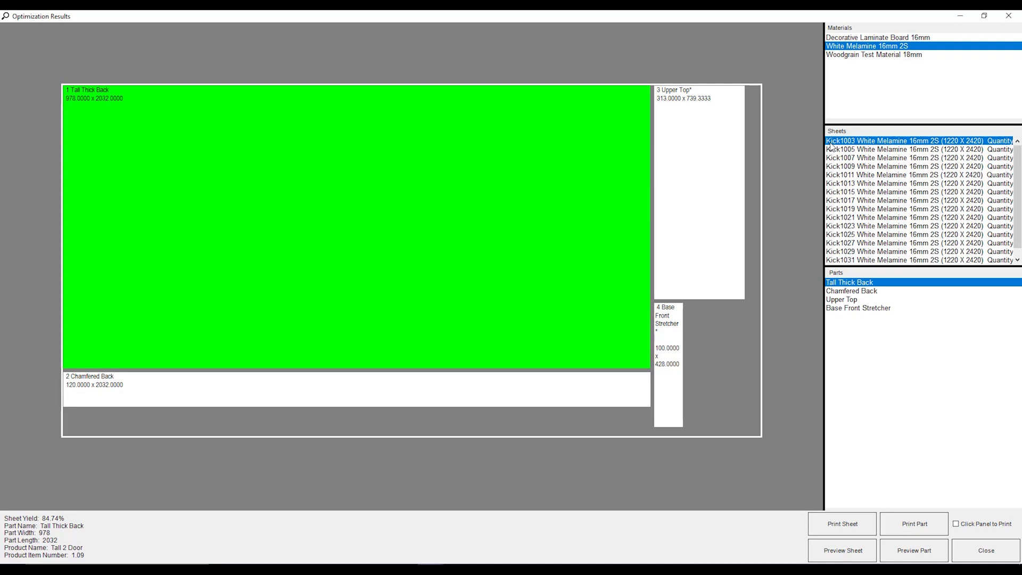
left_click(913, 149)
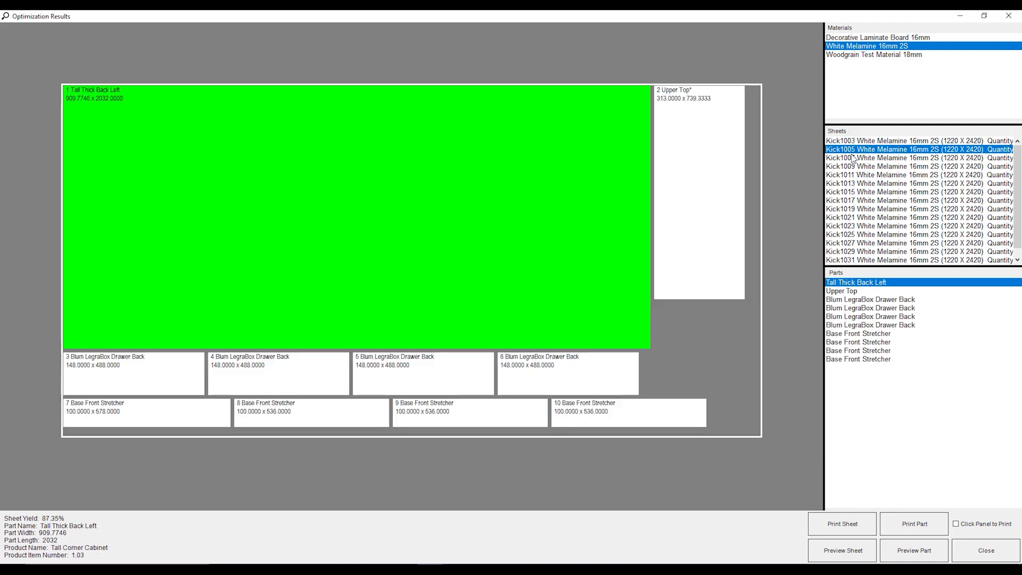
mouse_move(168, 320)
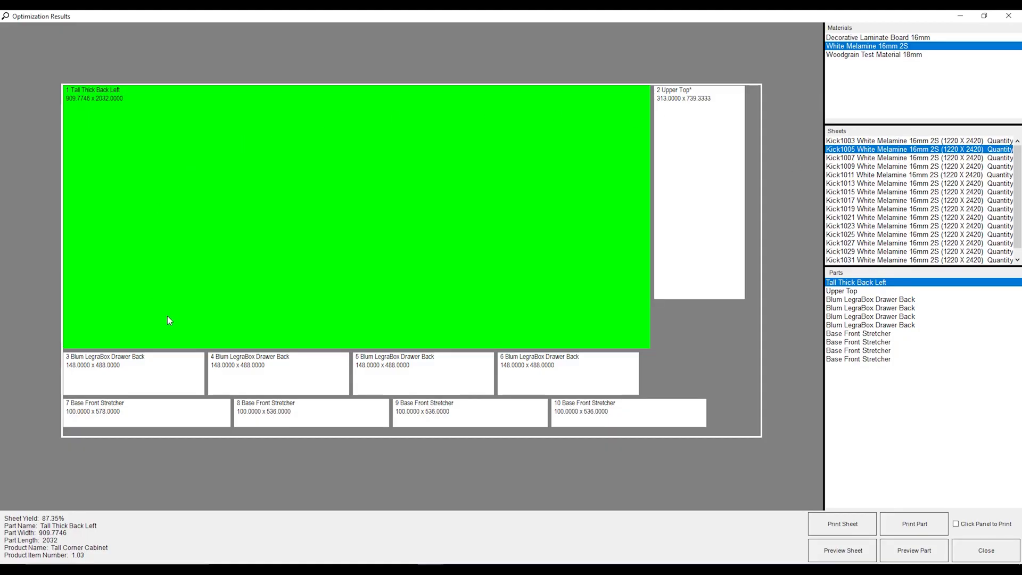
Step: Highlight the Upper Top, Tall Thick Back Left and two Blum LegraBox Drawer Back parts
left_click(842, 291)
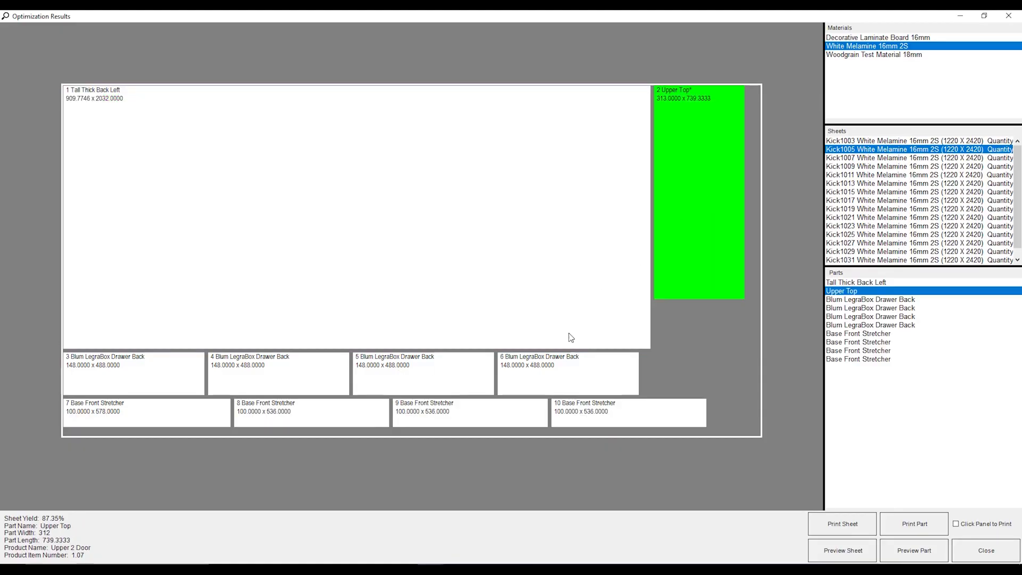
left_click(423, 372)
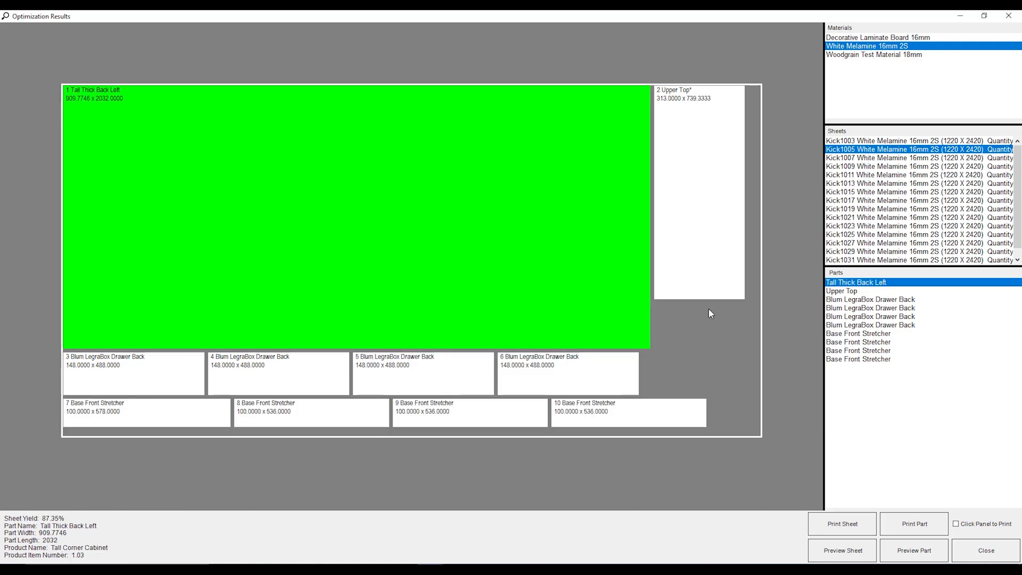
left_click(870, 316)
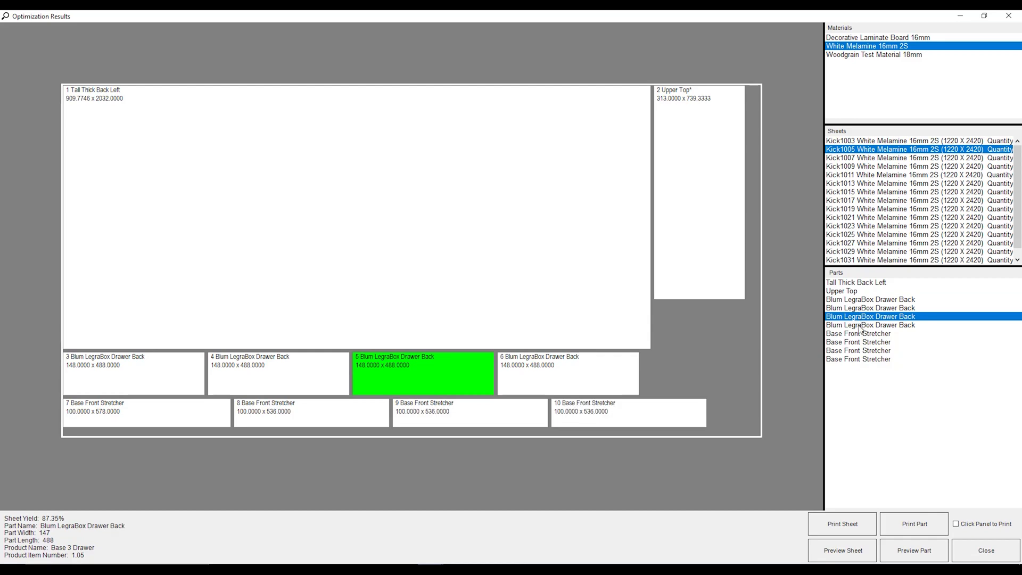
left_click(871, 325)
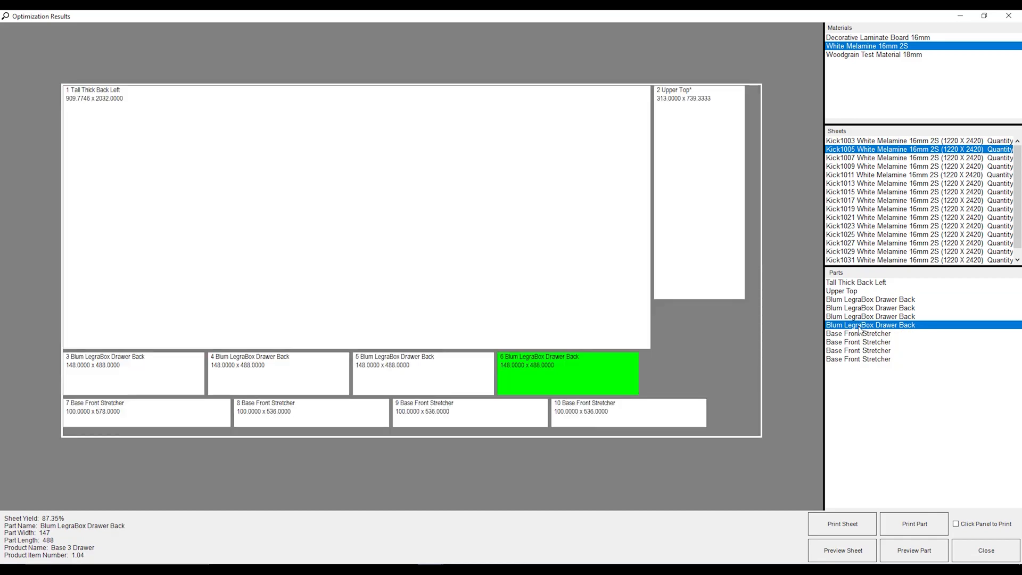
mouse_move(842, 550)
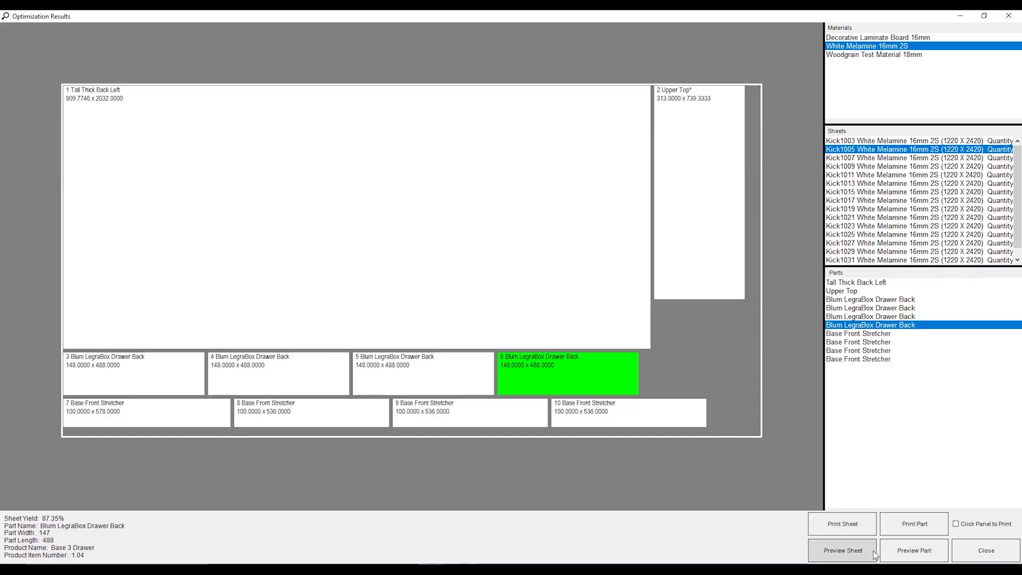
mouse_move(914, 524)
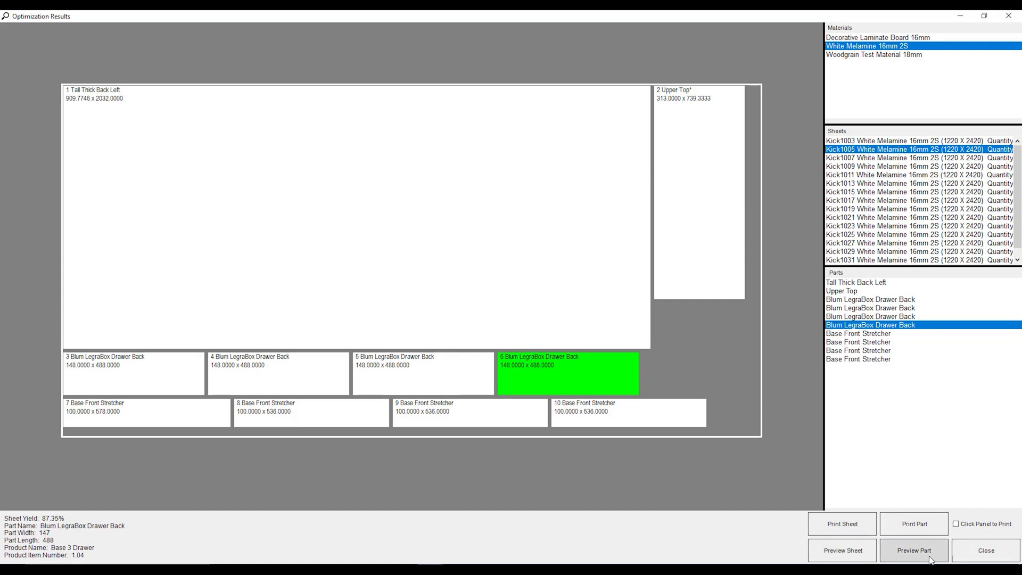
mouse_move(603, 379)
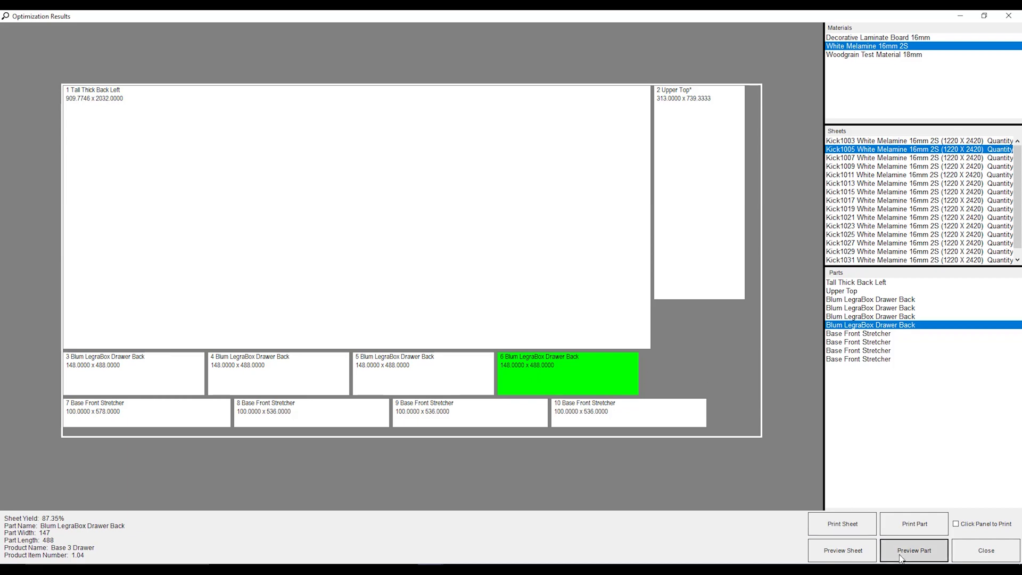
mouse_move(845, 436)
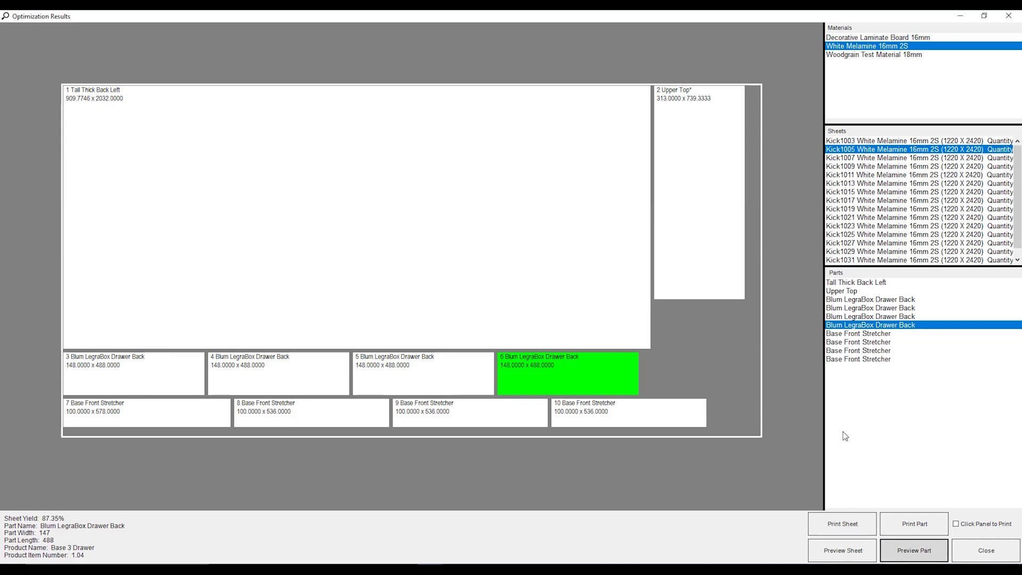
left_click(914, 550)
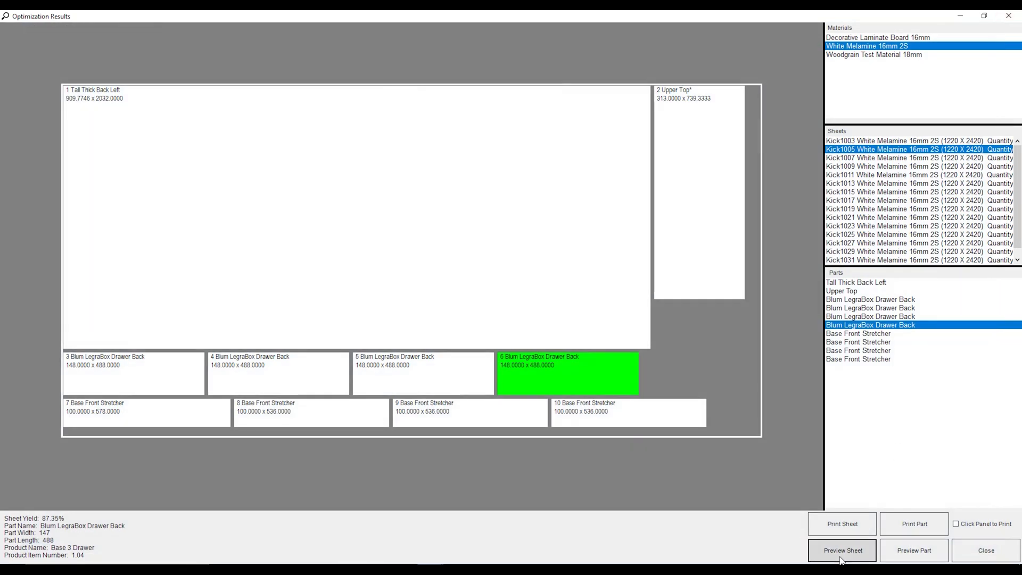
left_click(914, 550)
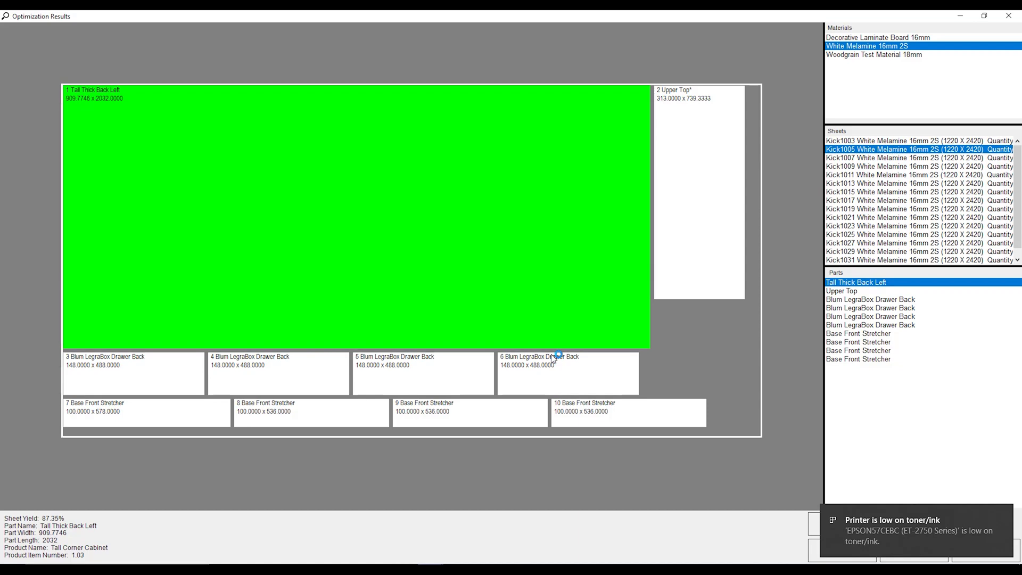
Step: Print the labels for sheet Kick1005, marking Tall Thick Back Left red as printed
left_click(567, 374)
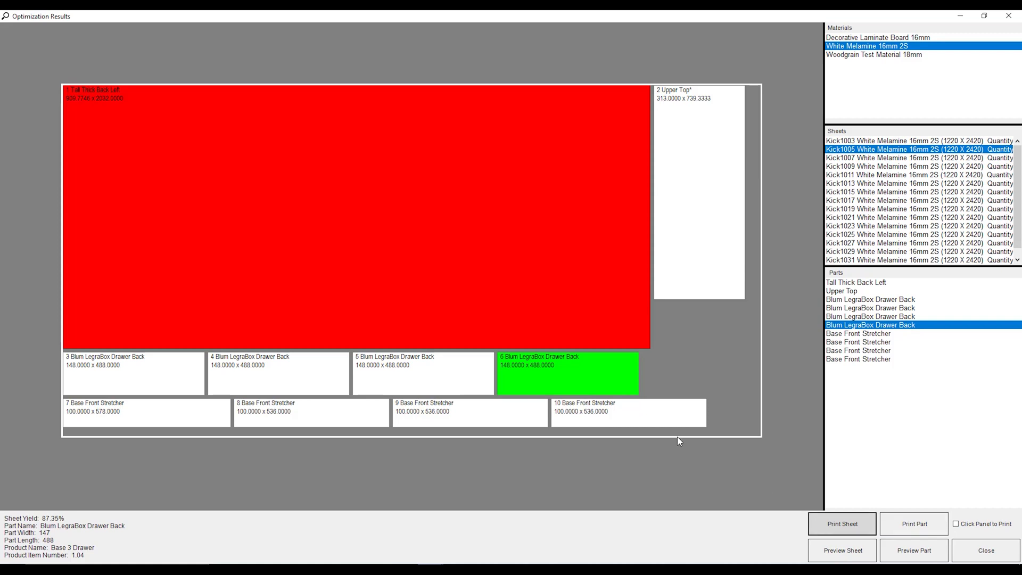
mouse_move(637, 418)
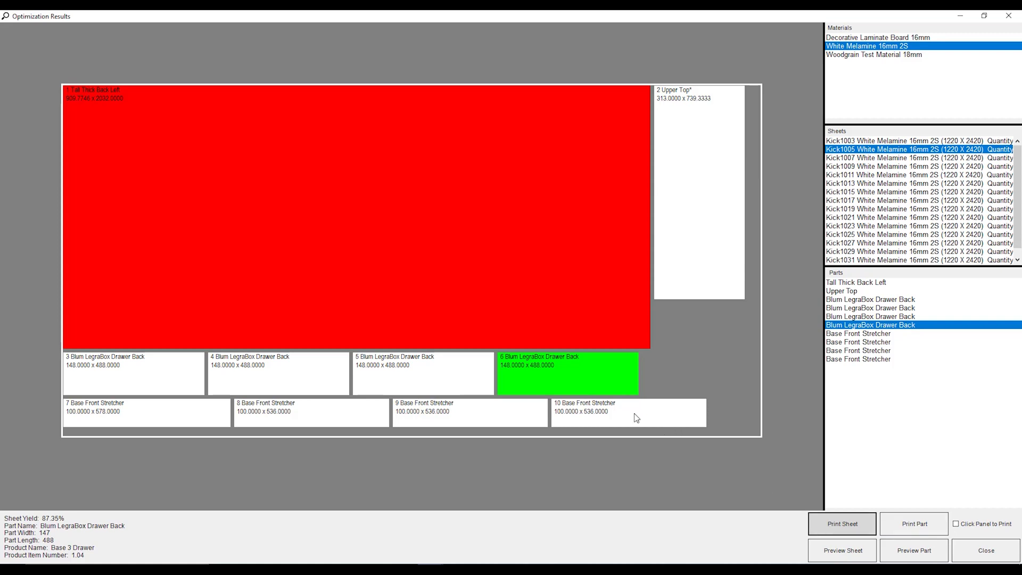